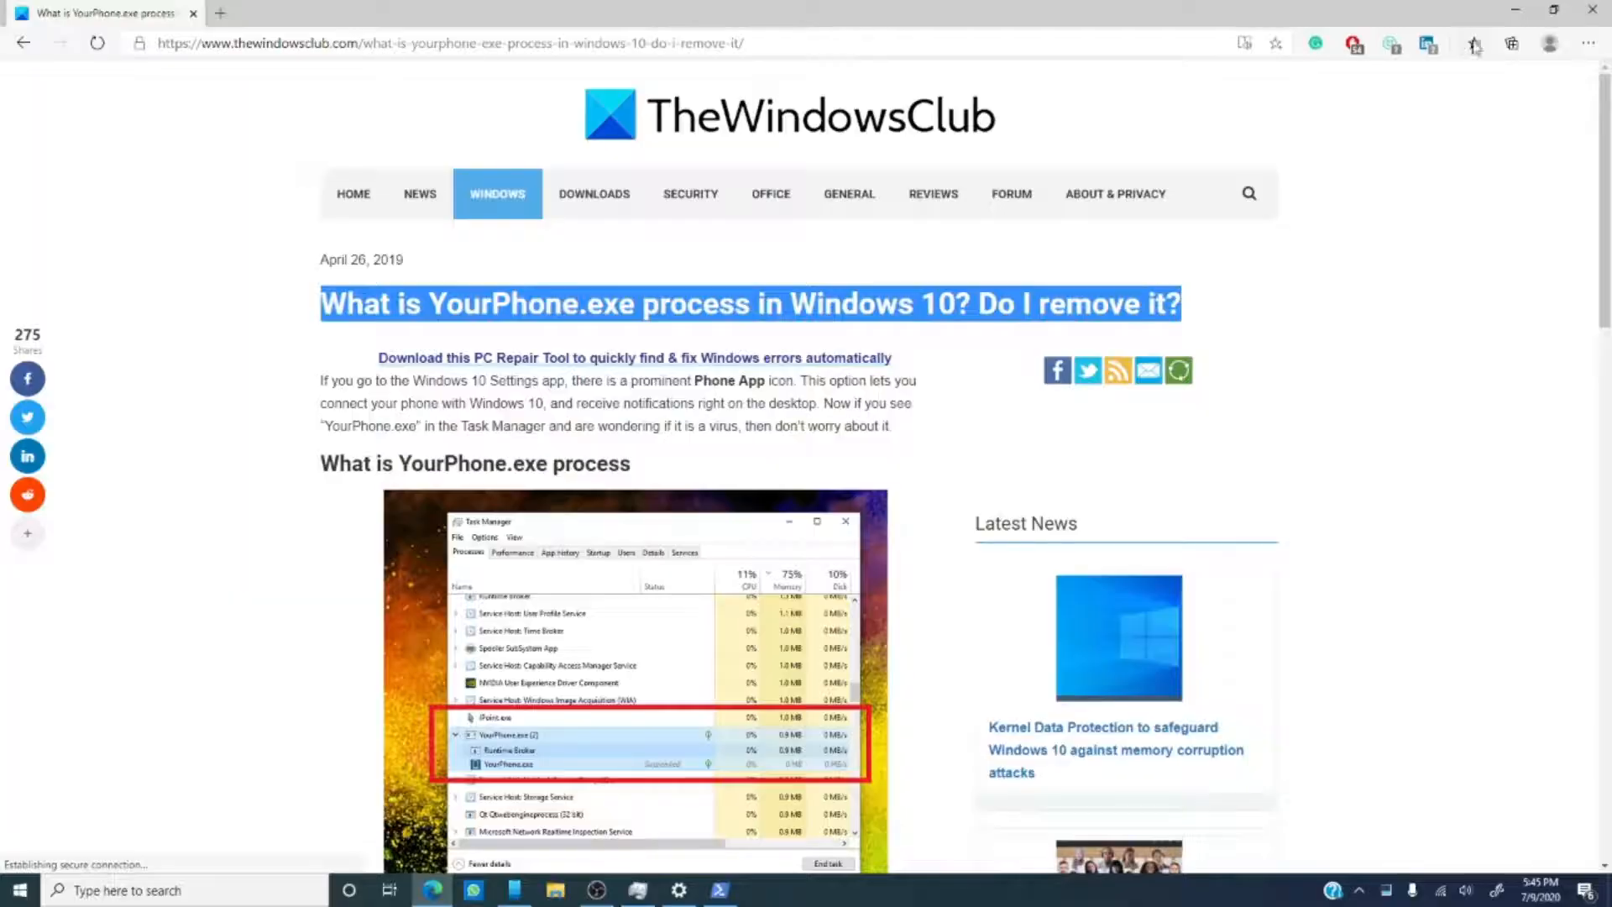
{"action": "mouse_move", "coordinate": [1137, 707]}
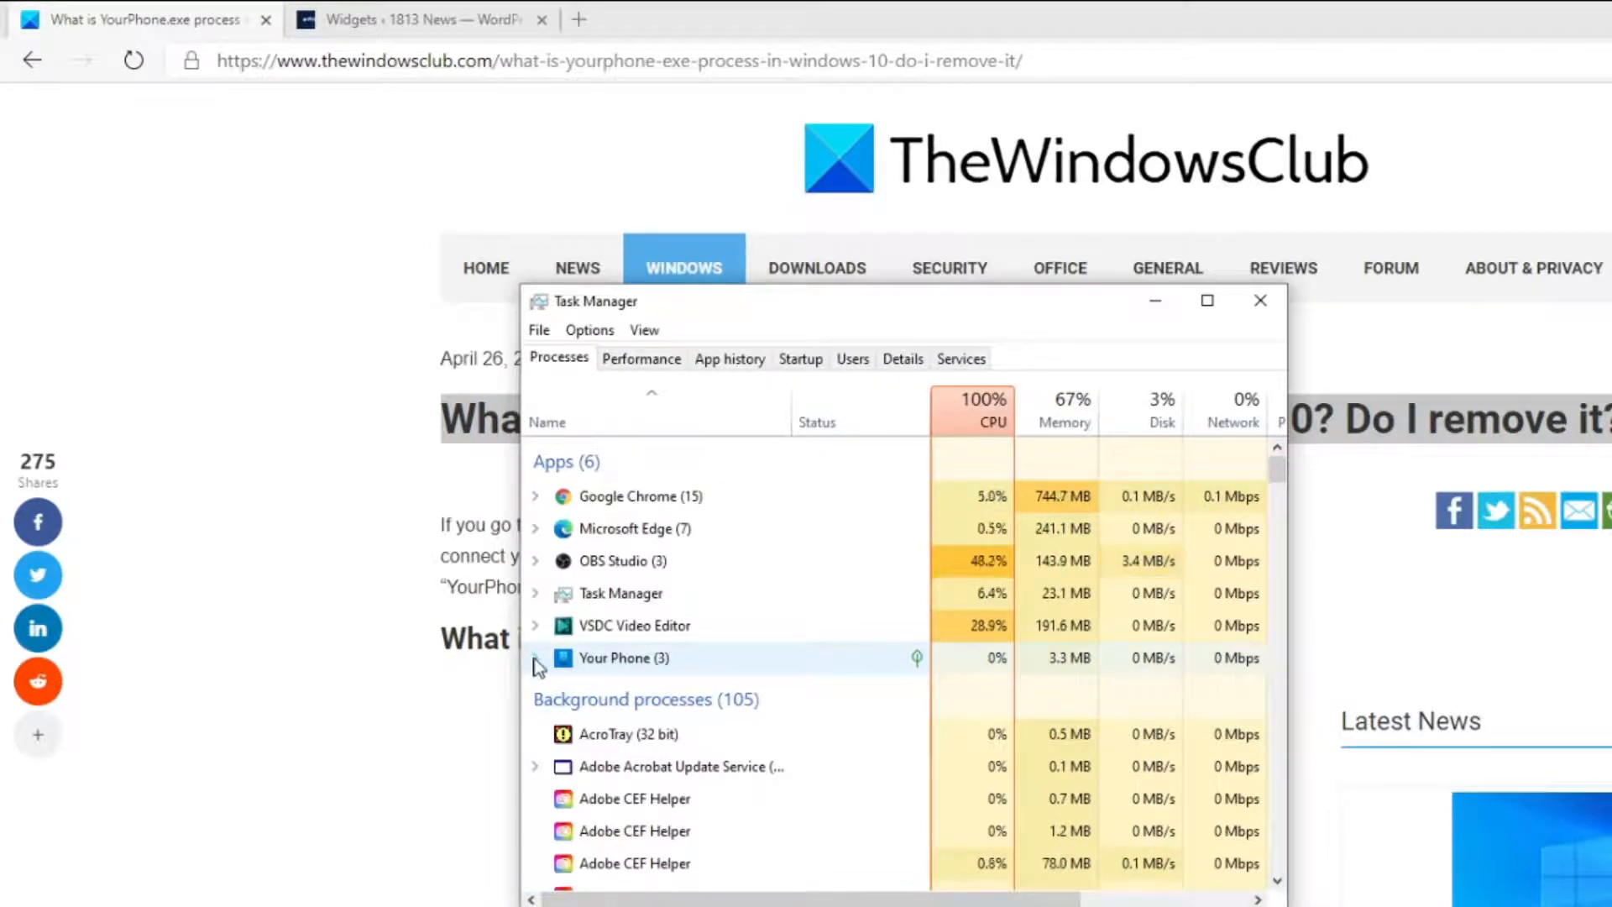
Expand the Your Phone group in Task Manager to show Runtime Broker, YourPhoneServer.exe and the suspended process.
{"action": "left_click", "coordinate": [534, 658]}
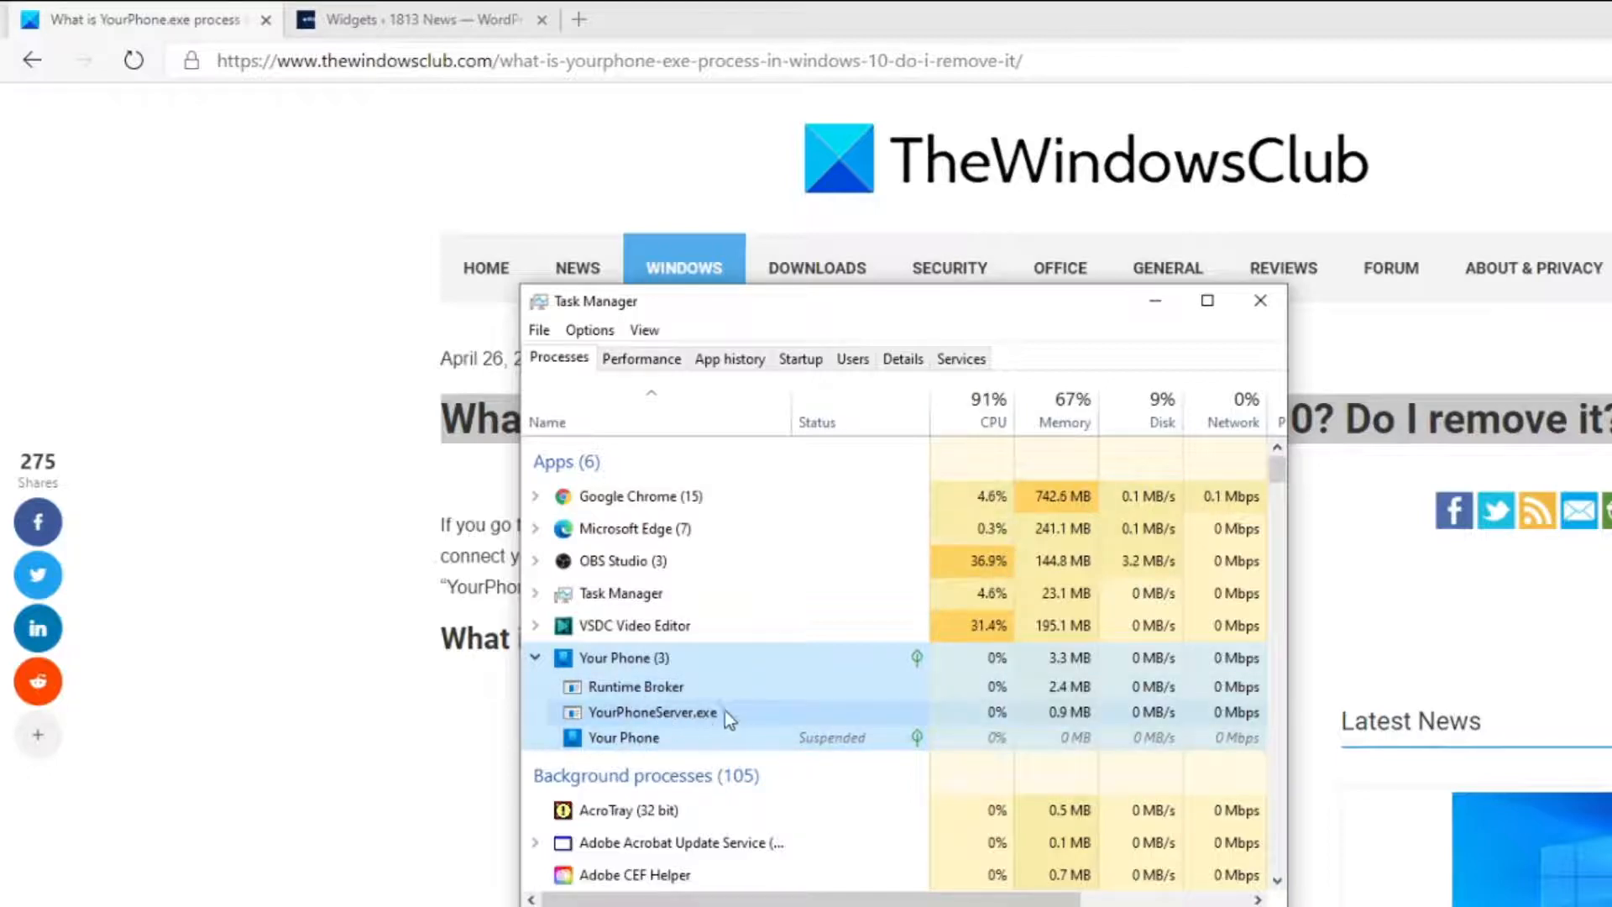
{"action": "mouse_move", "coordinate": [748, 732]}
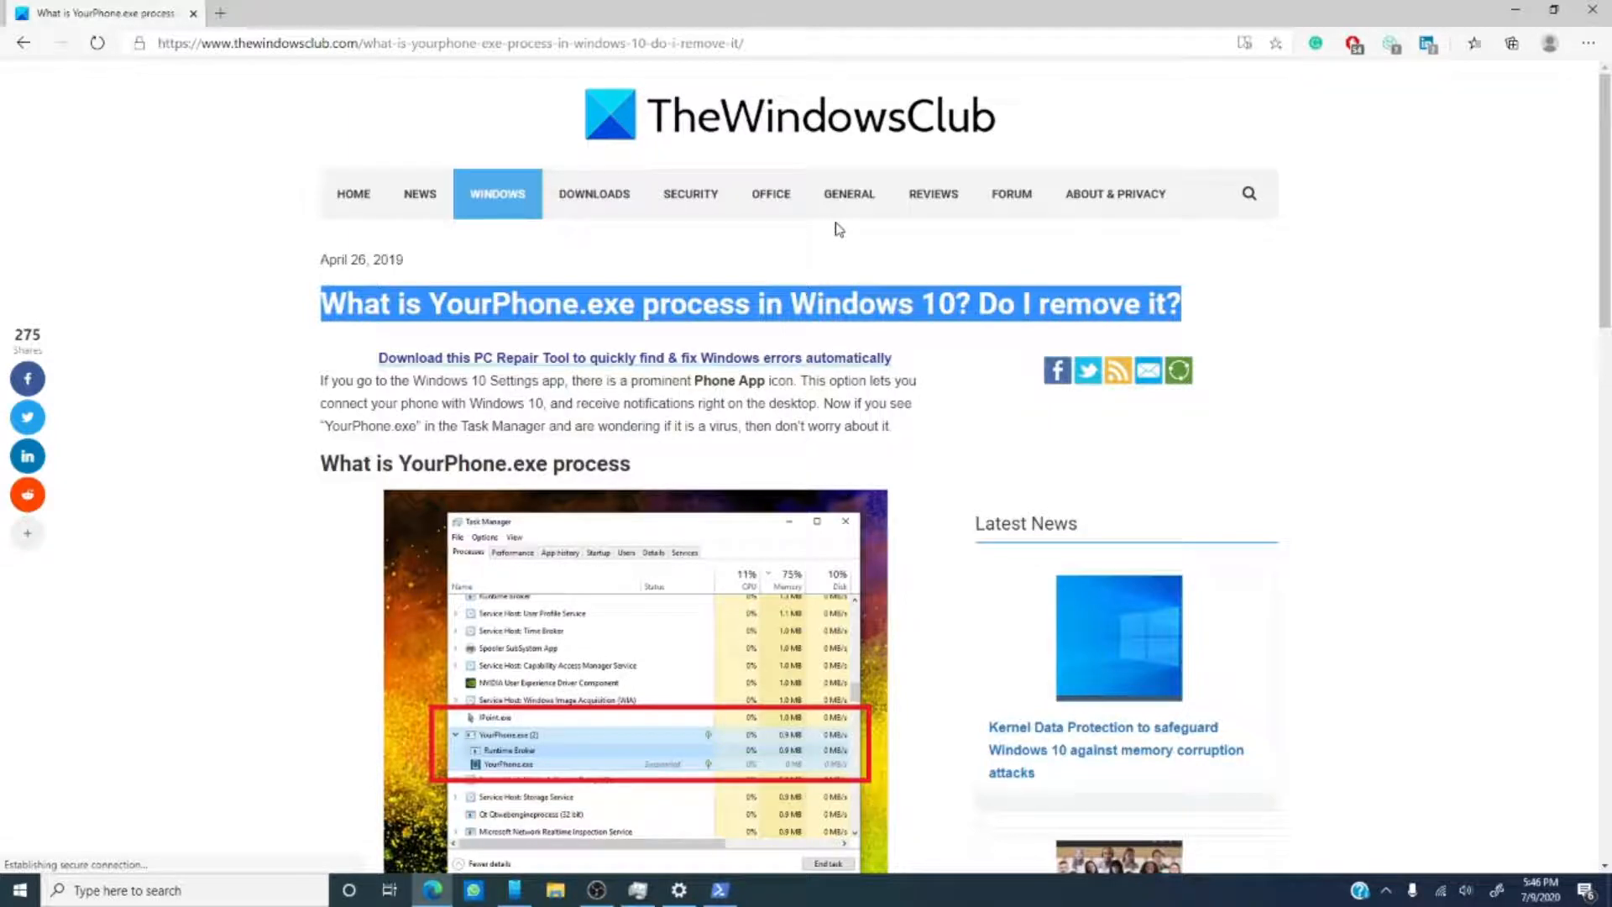
{"action": "mouse_move", "coordinate": [660, 666]}
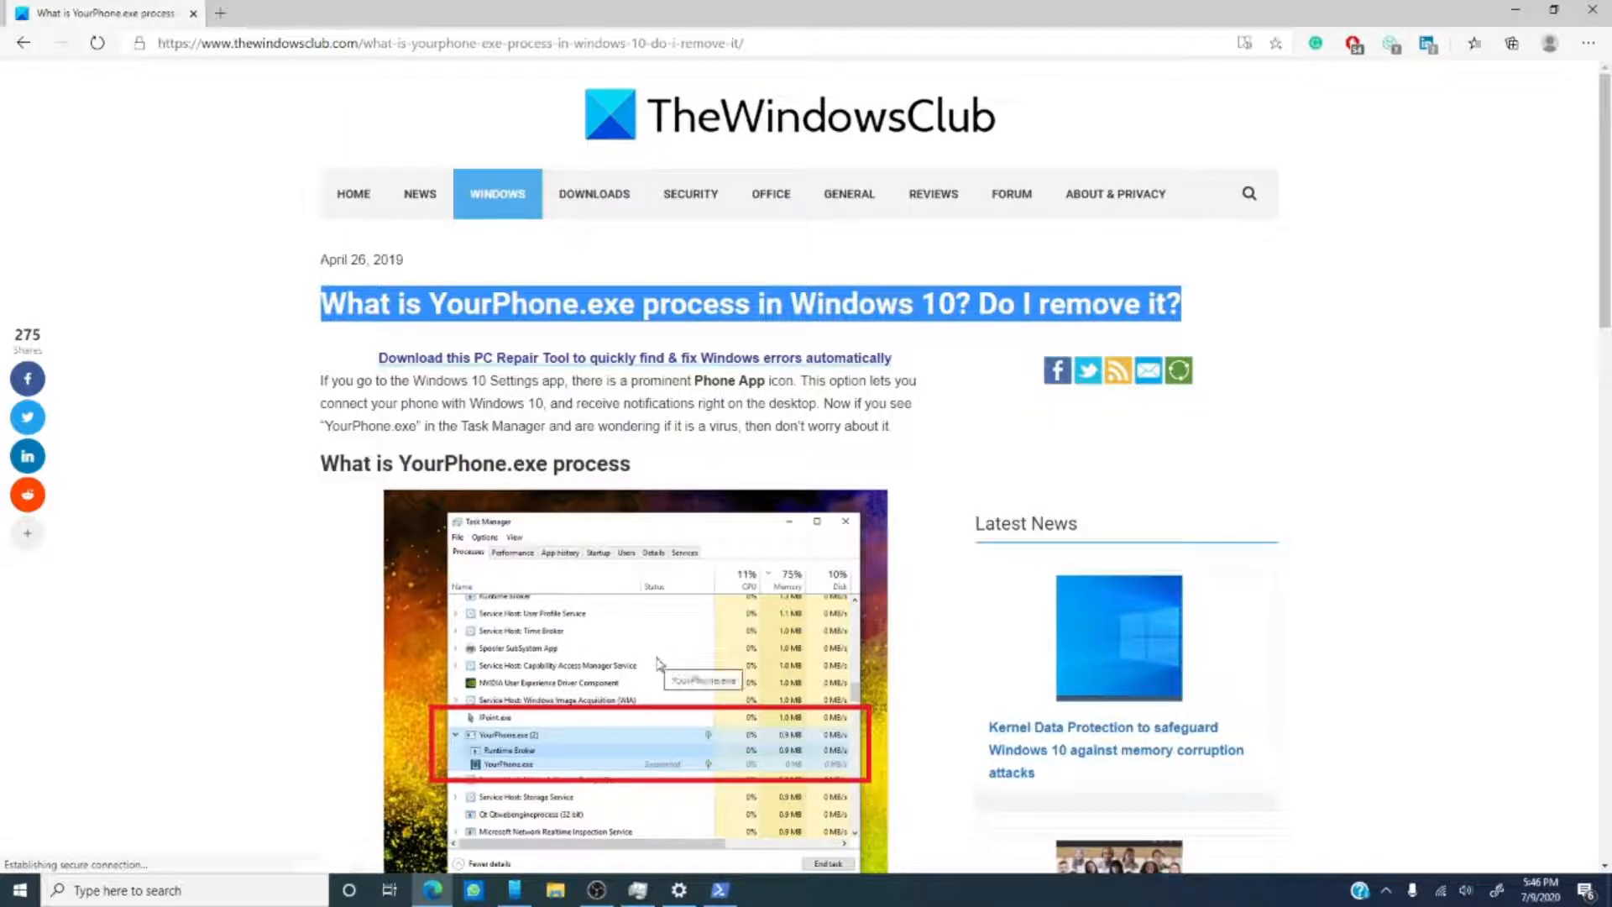
{"action": "mouse_move", "coordinate": [588, 676]}
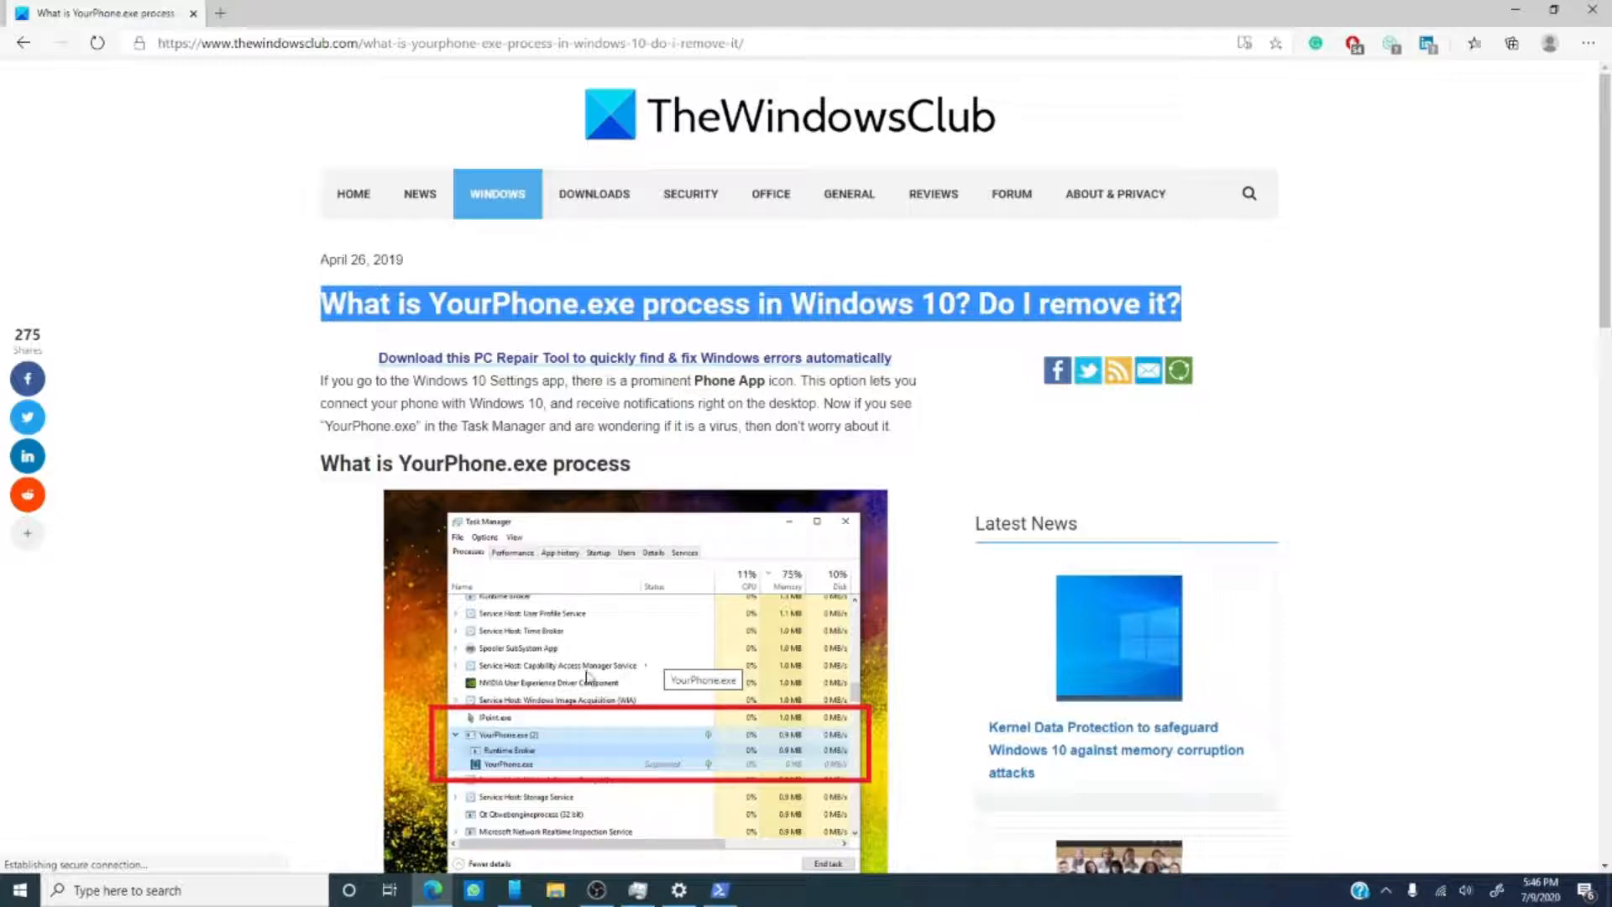
{"action": "left_click", "coordinate": [512, 890]}
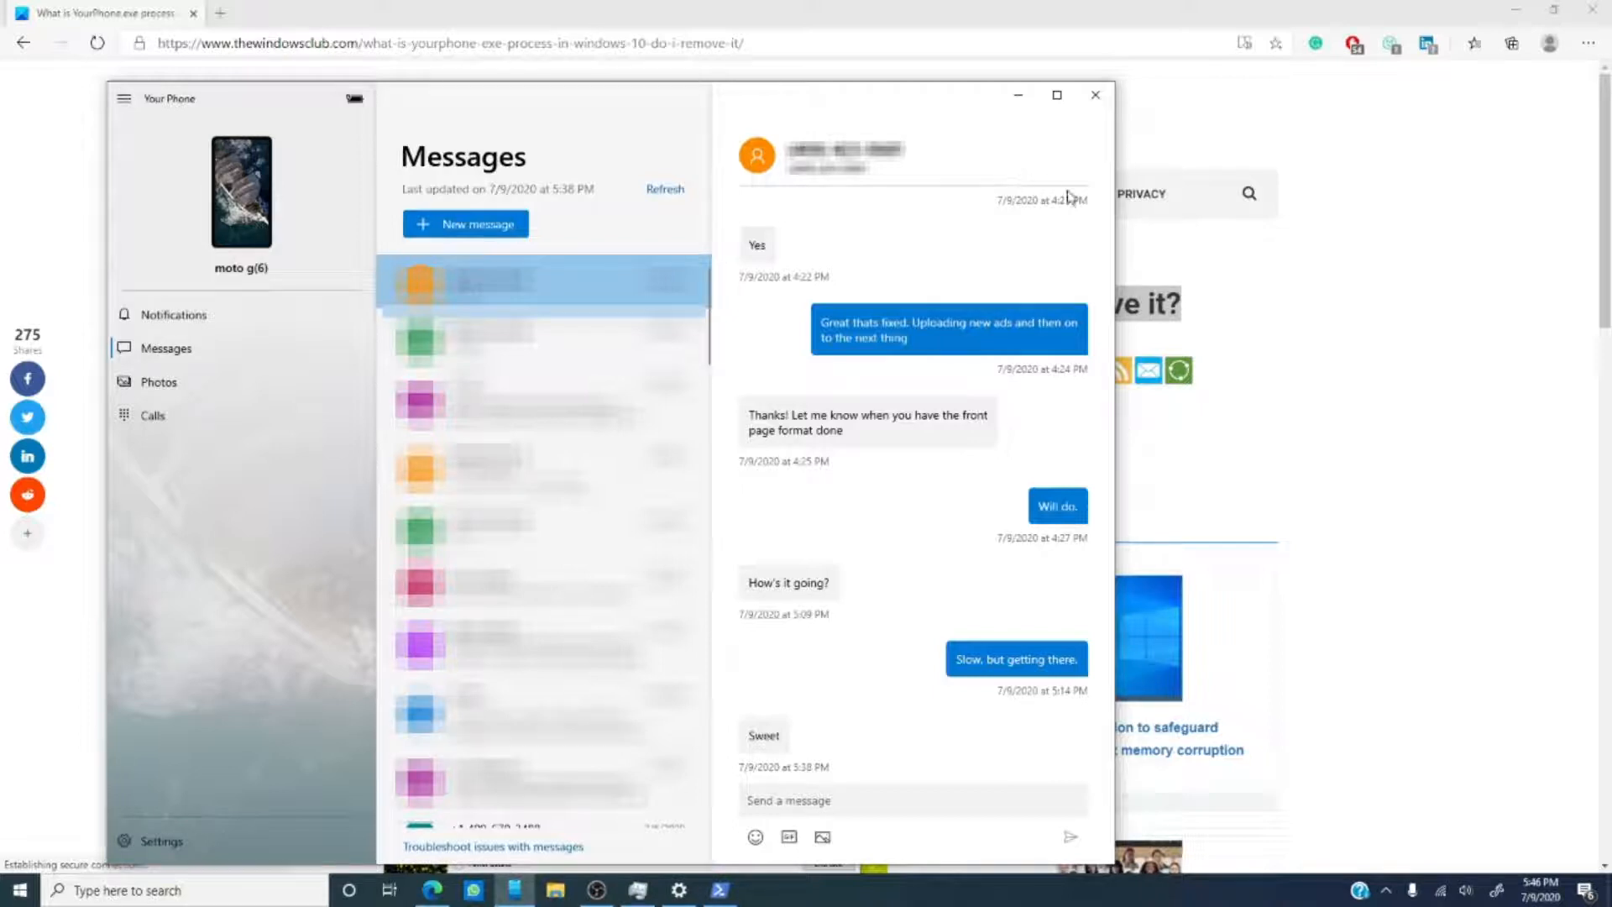
{"action": "mouse_move", "coordinate": [1019, 94]}
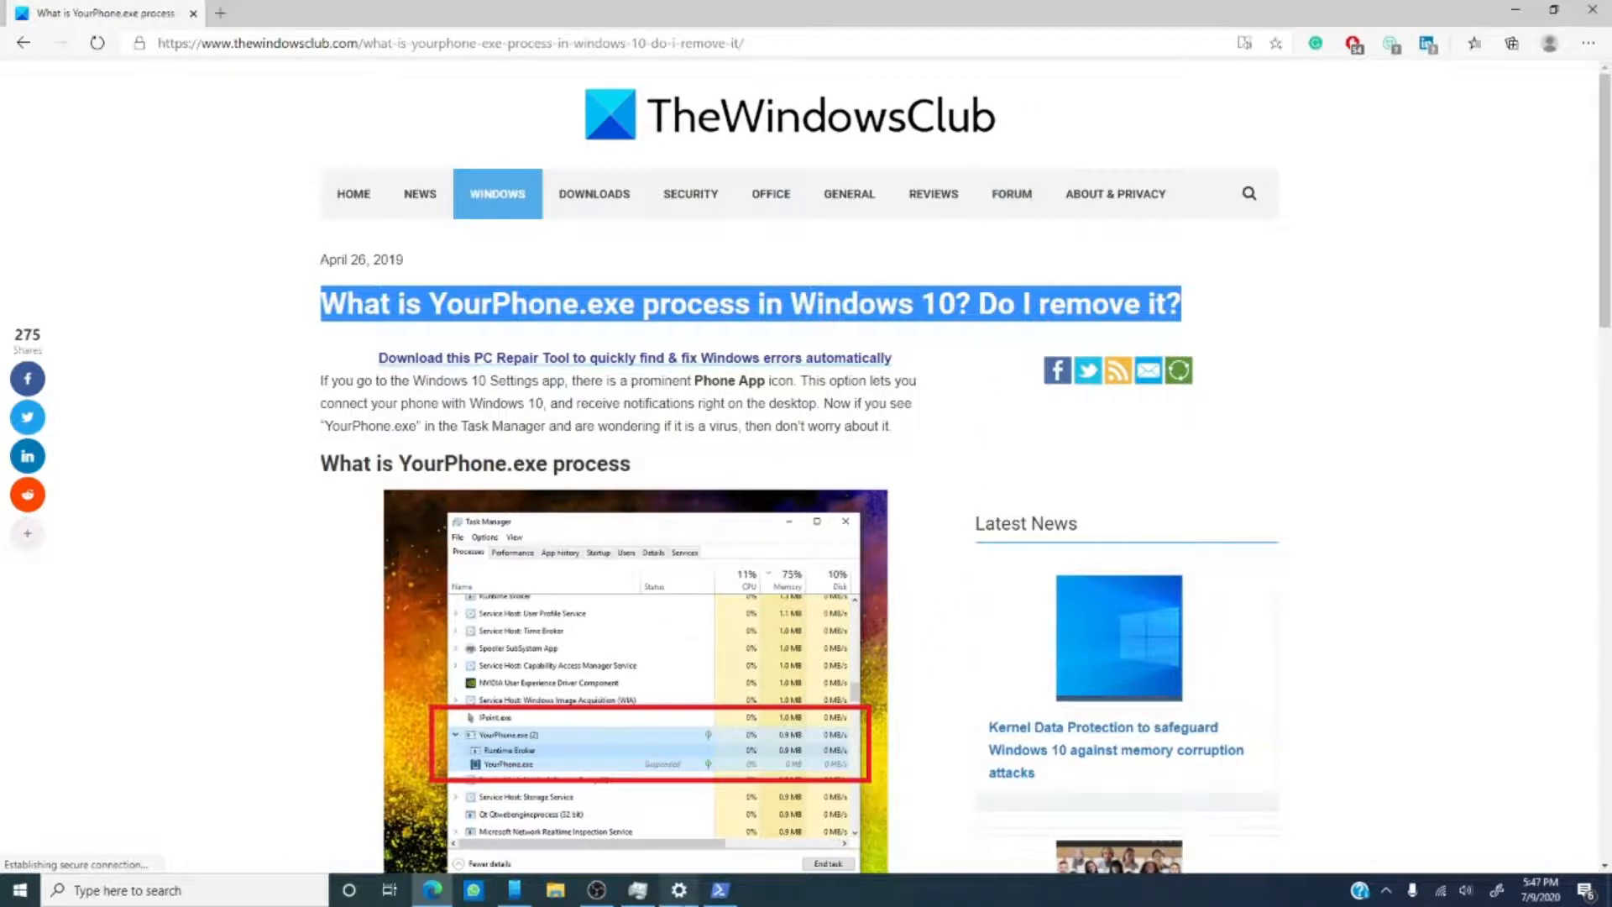
Go to Privacy settings and scroll the permissions list down to Background apps.
{"action": "left_click", "coordinate": [676, 890]}
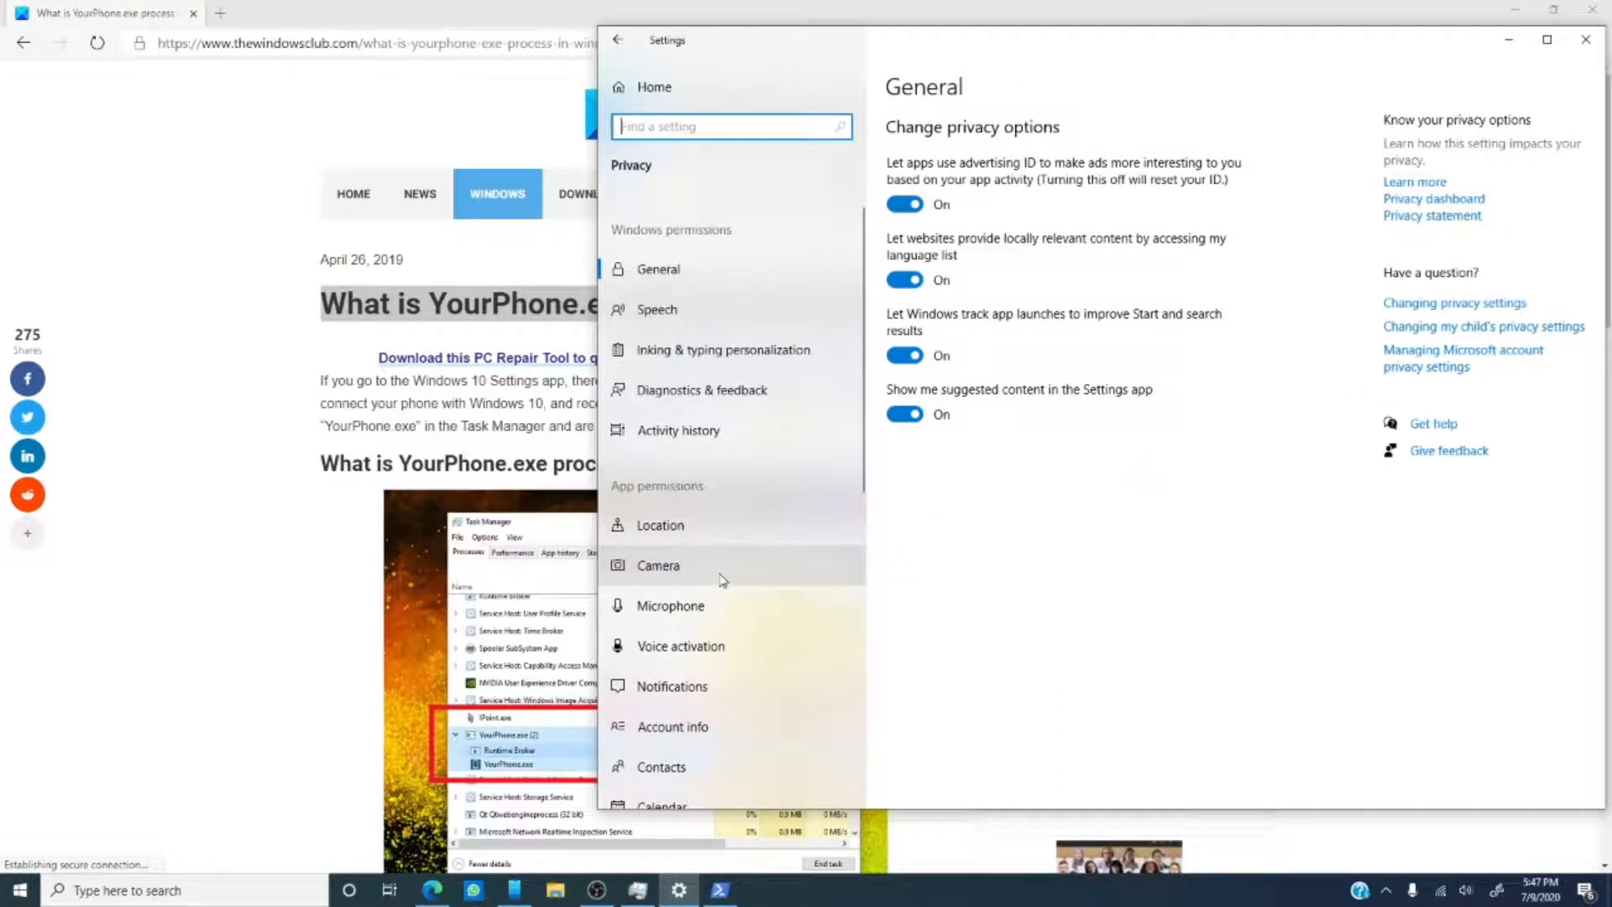
{"action": "scroll", "scroll_direction": "down", "scroll_amount": 3}
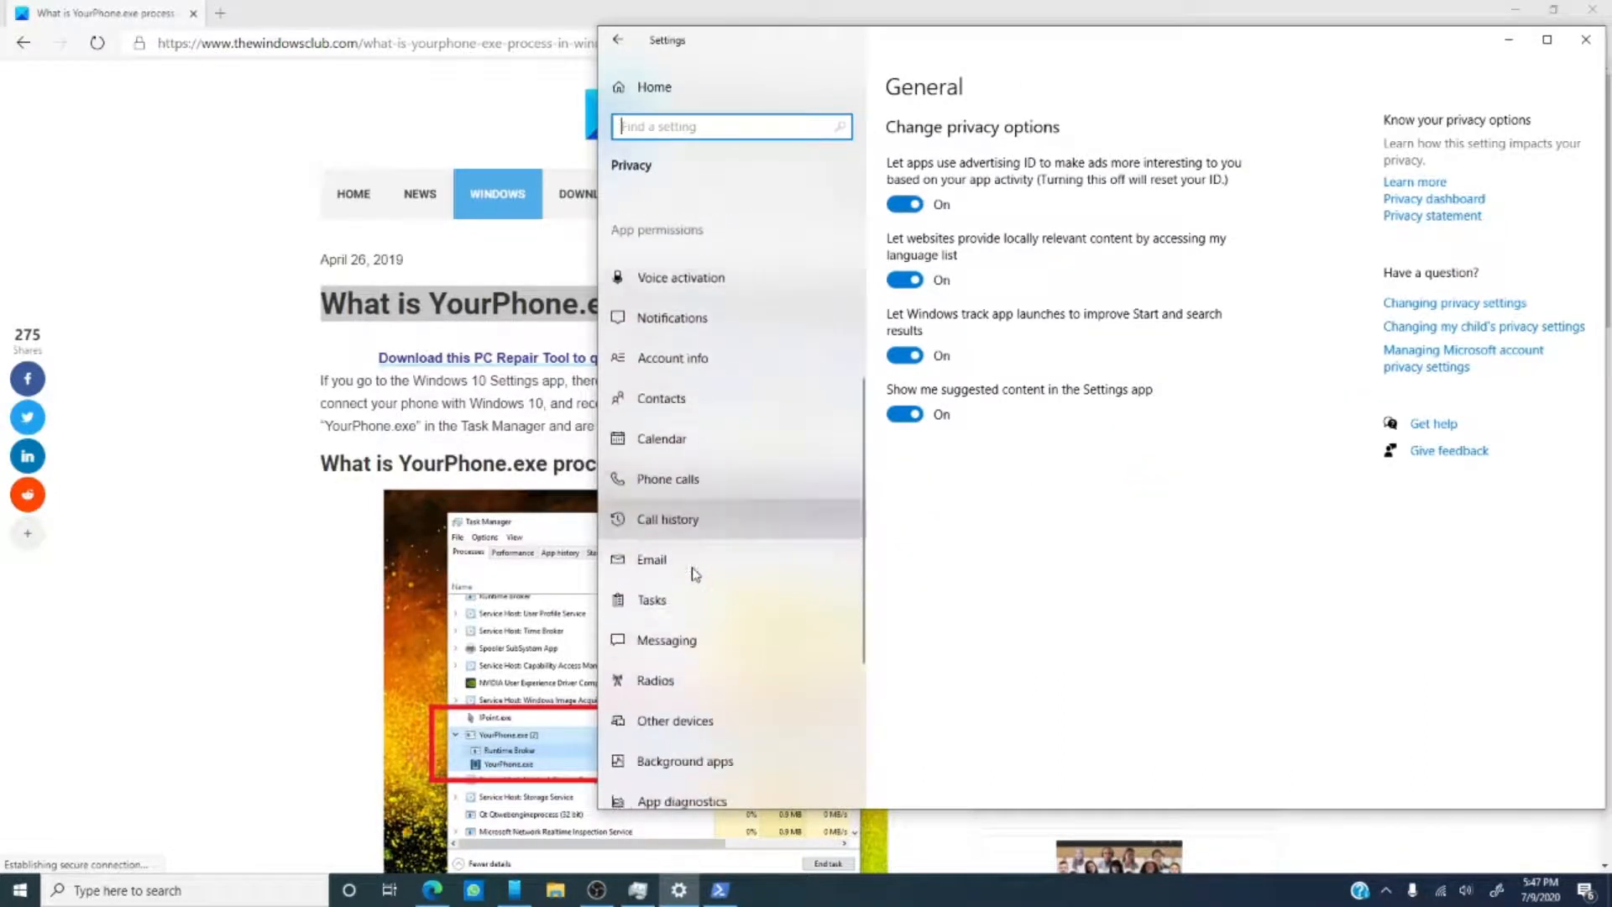
{"action": "scroll", "scroll_direction": "down", "scroll_amount": 3}
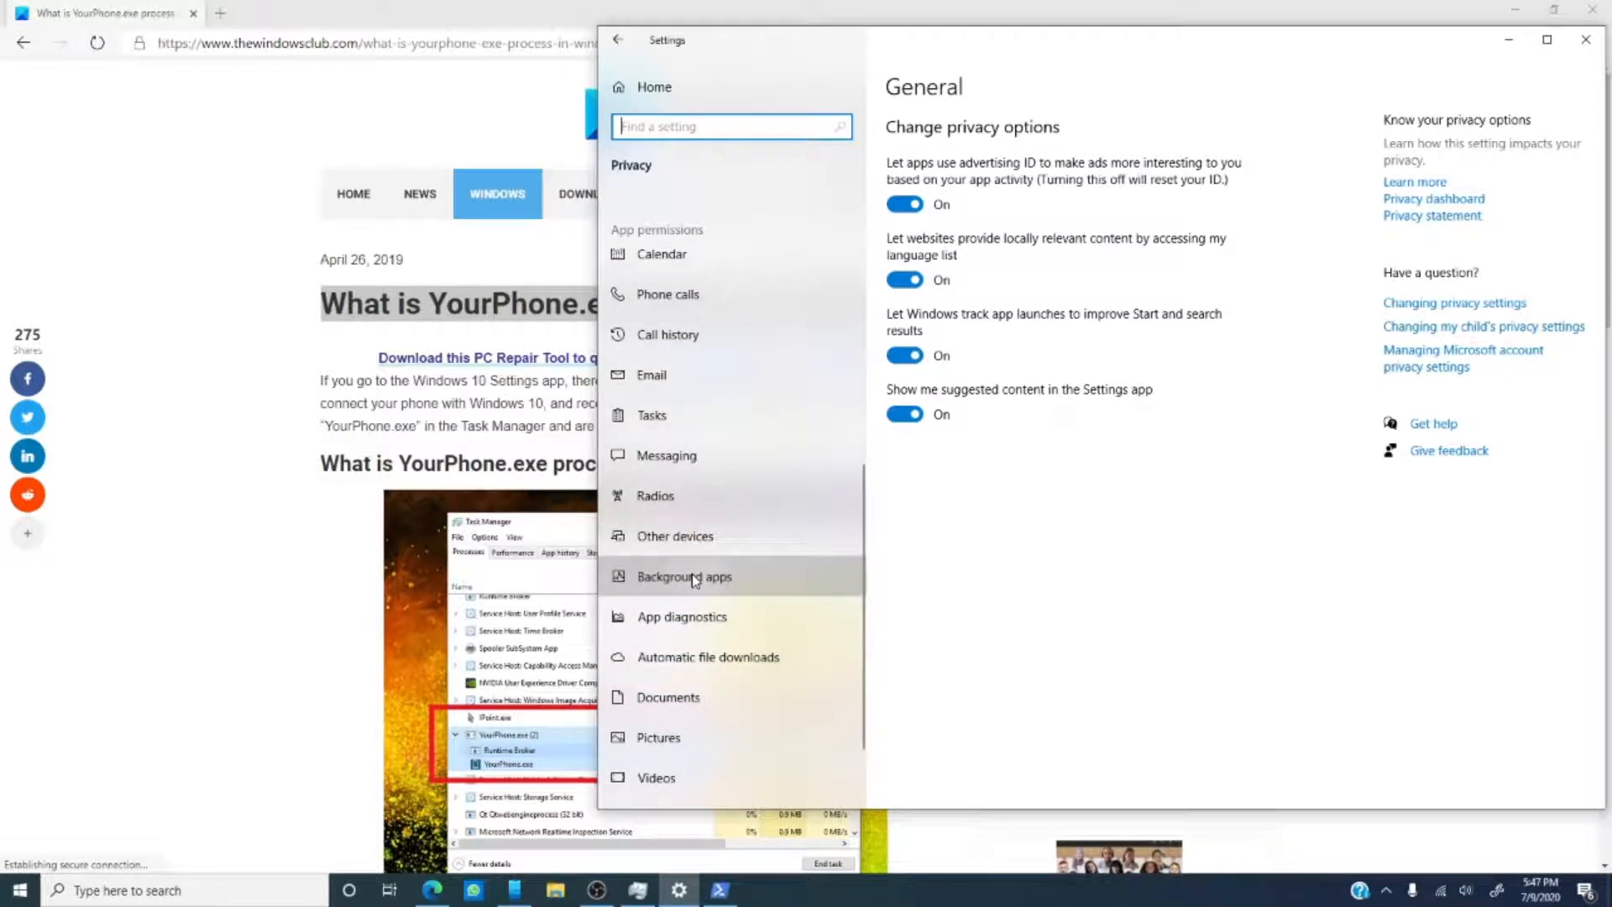
In Background apps, find Your Phone and switch its background permission to Off.
{"action": "left_click", "coordinate": [684, 575]}
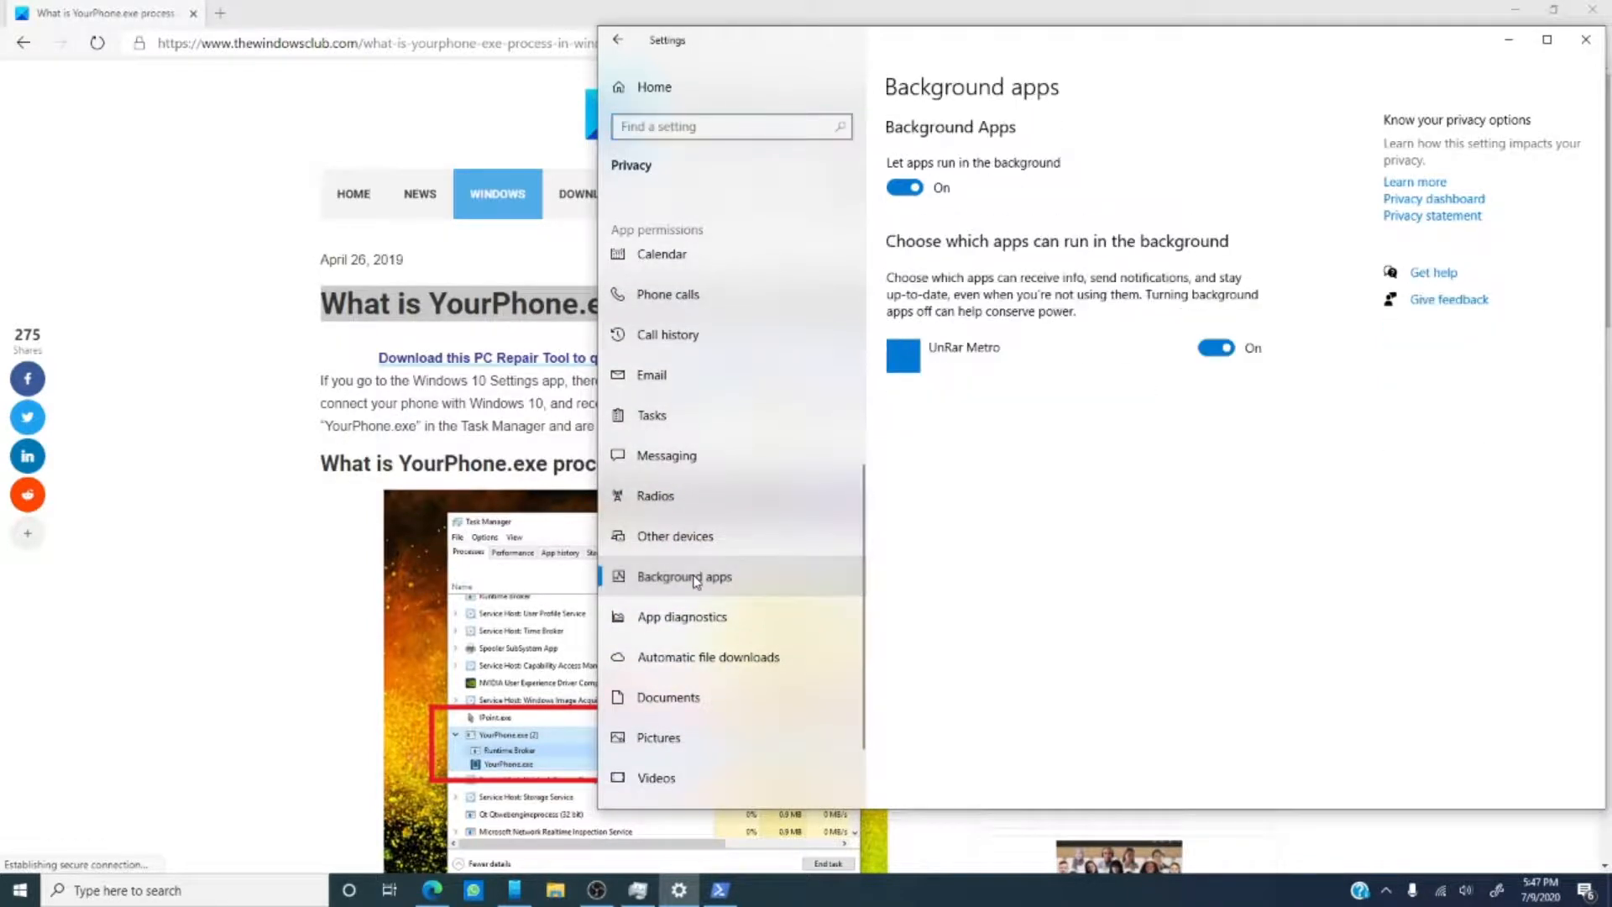
{"action": "scroll", "scroll_direction": "down", "scroll_amount": 3}
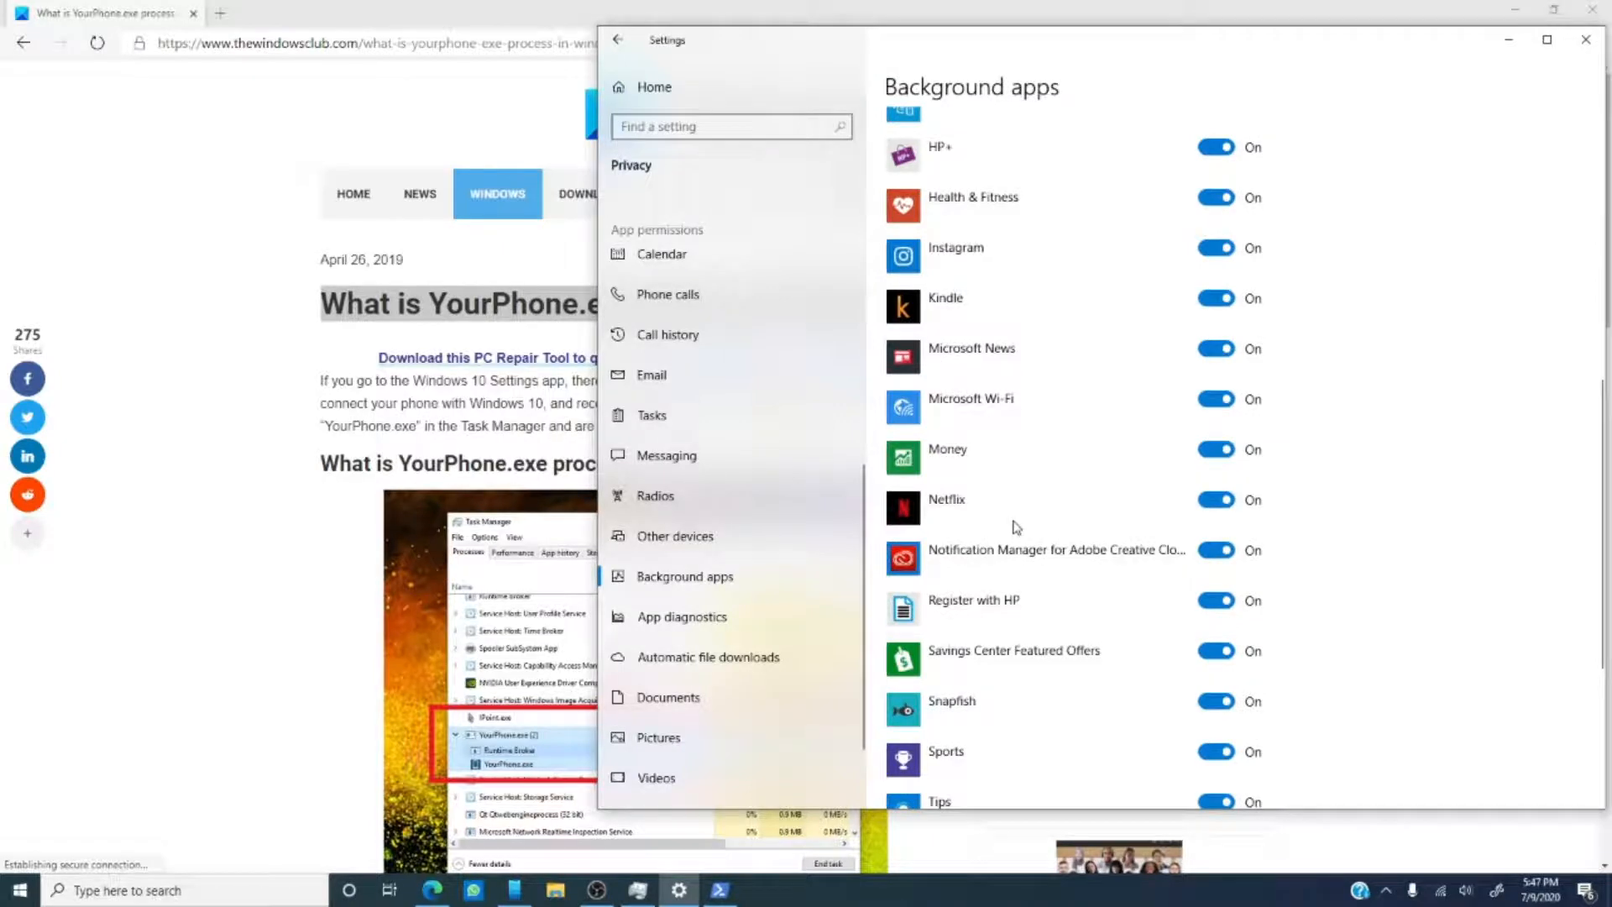
{"action": "scroll", "scroll_direction": "down", "scroll_amount": 3}
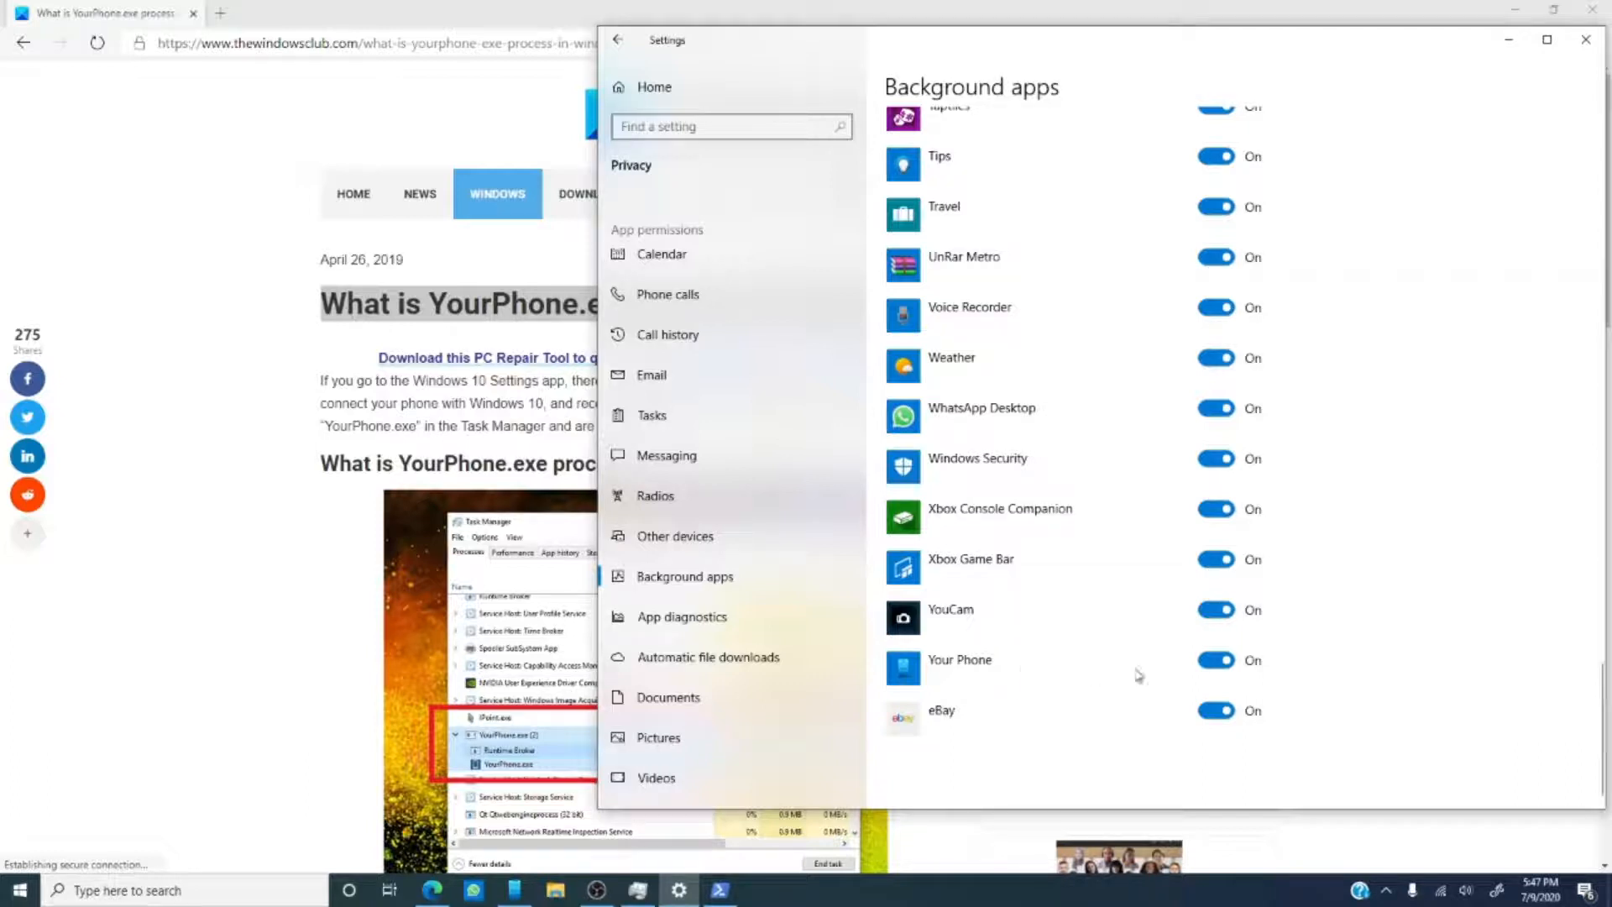
{"action": "left_click", "coordinate": [1216, 660]}
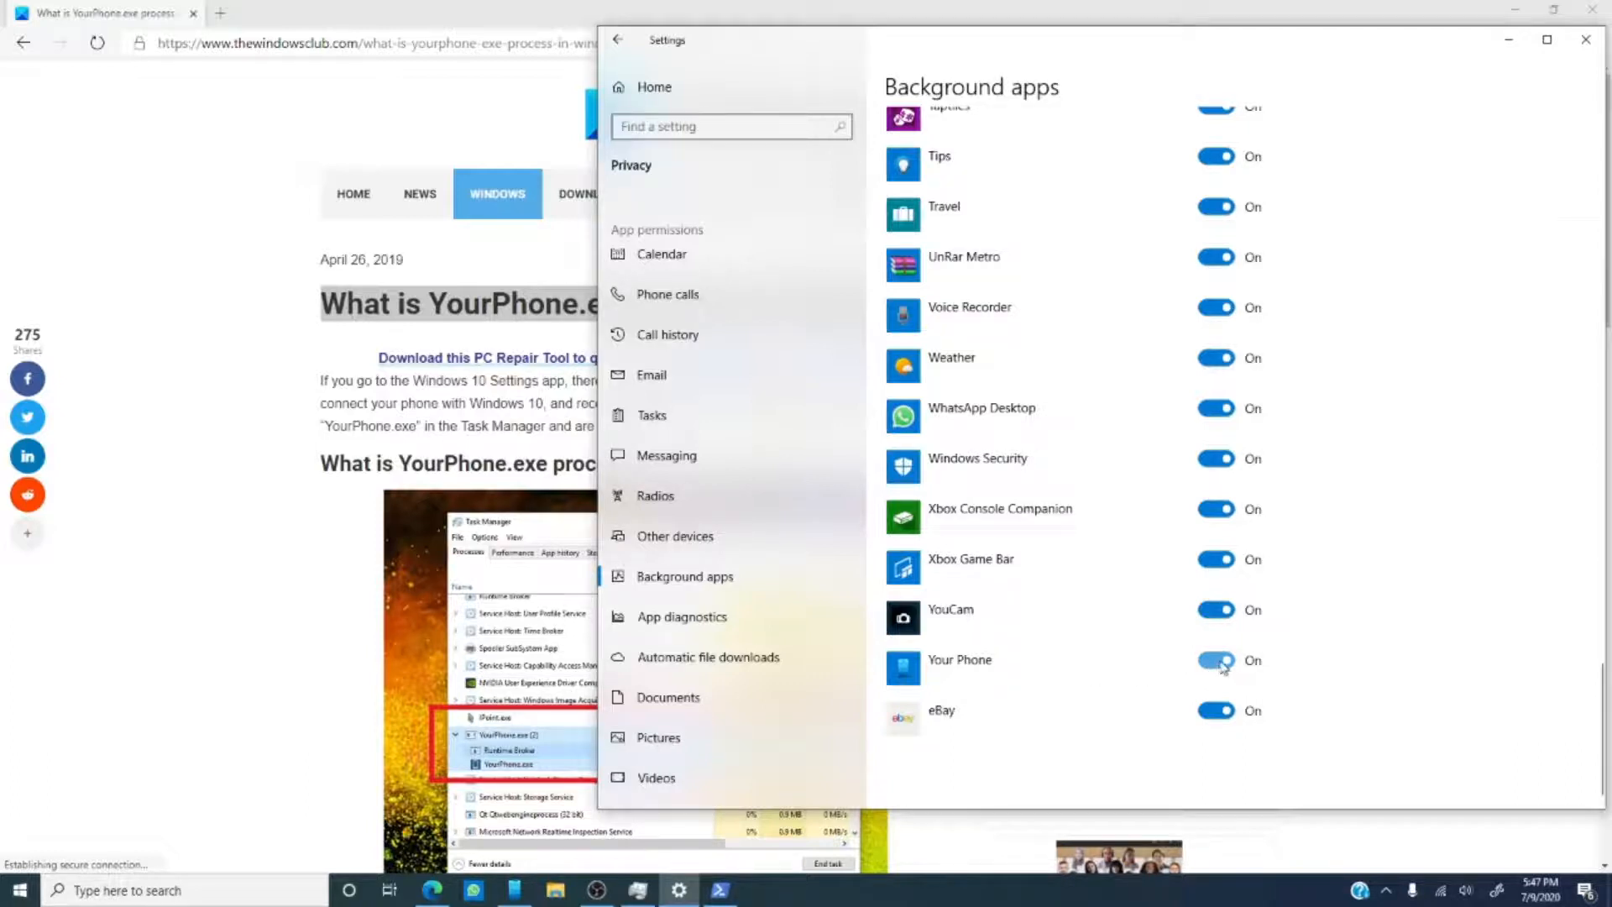
{"action": "left_click", "coordinate": [1216, 658]}
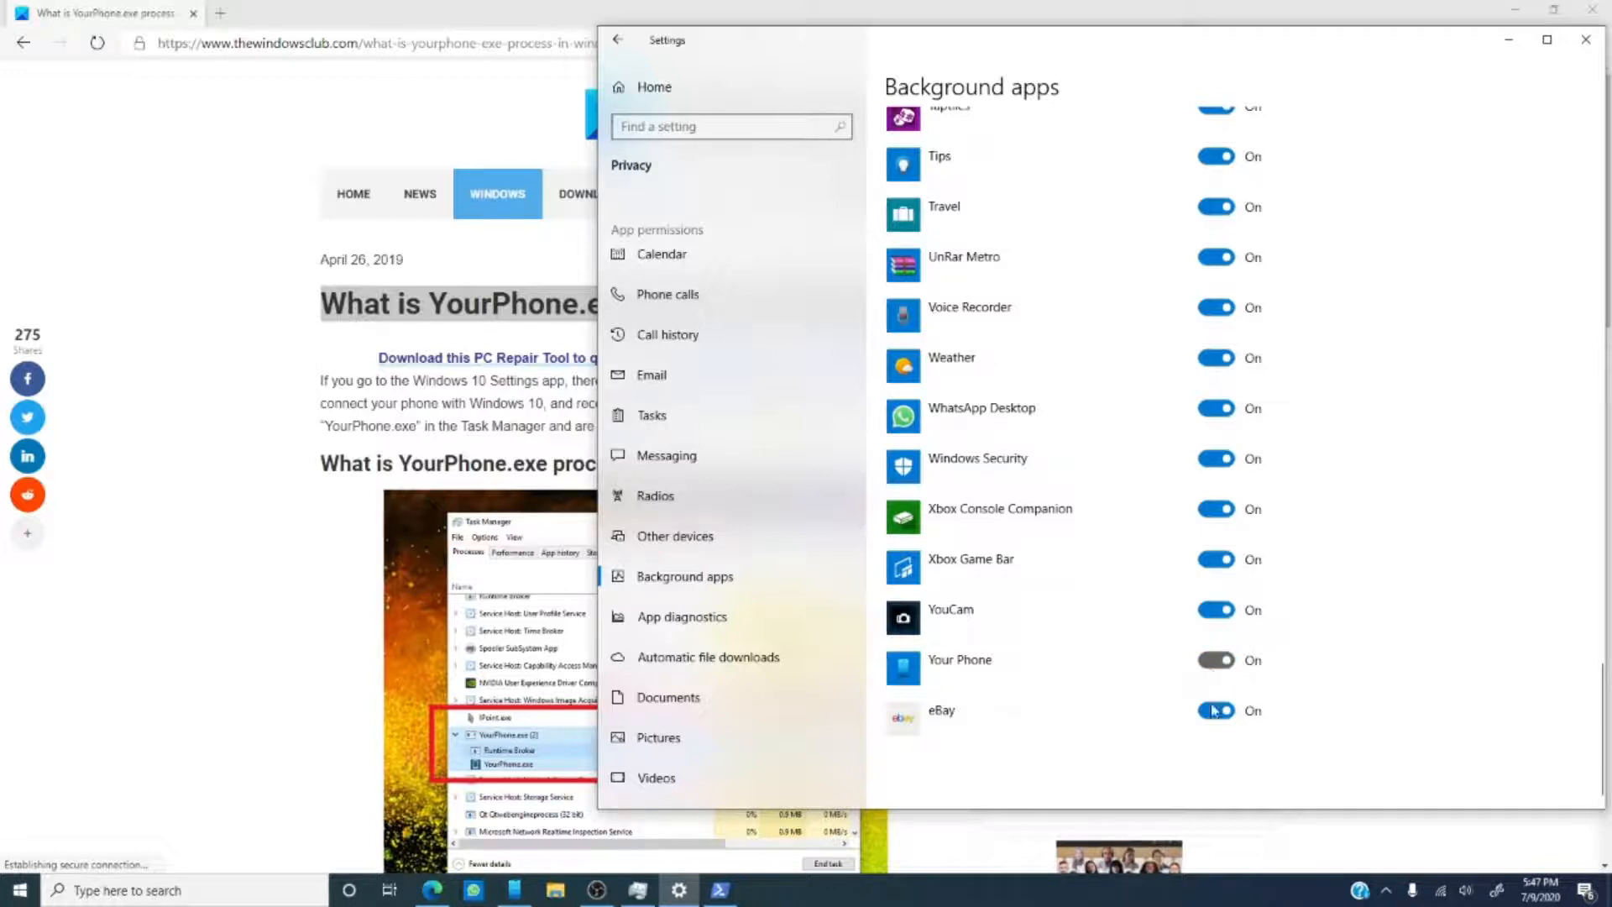
{"action": "left_click", "coordinate": [1214, 660]}
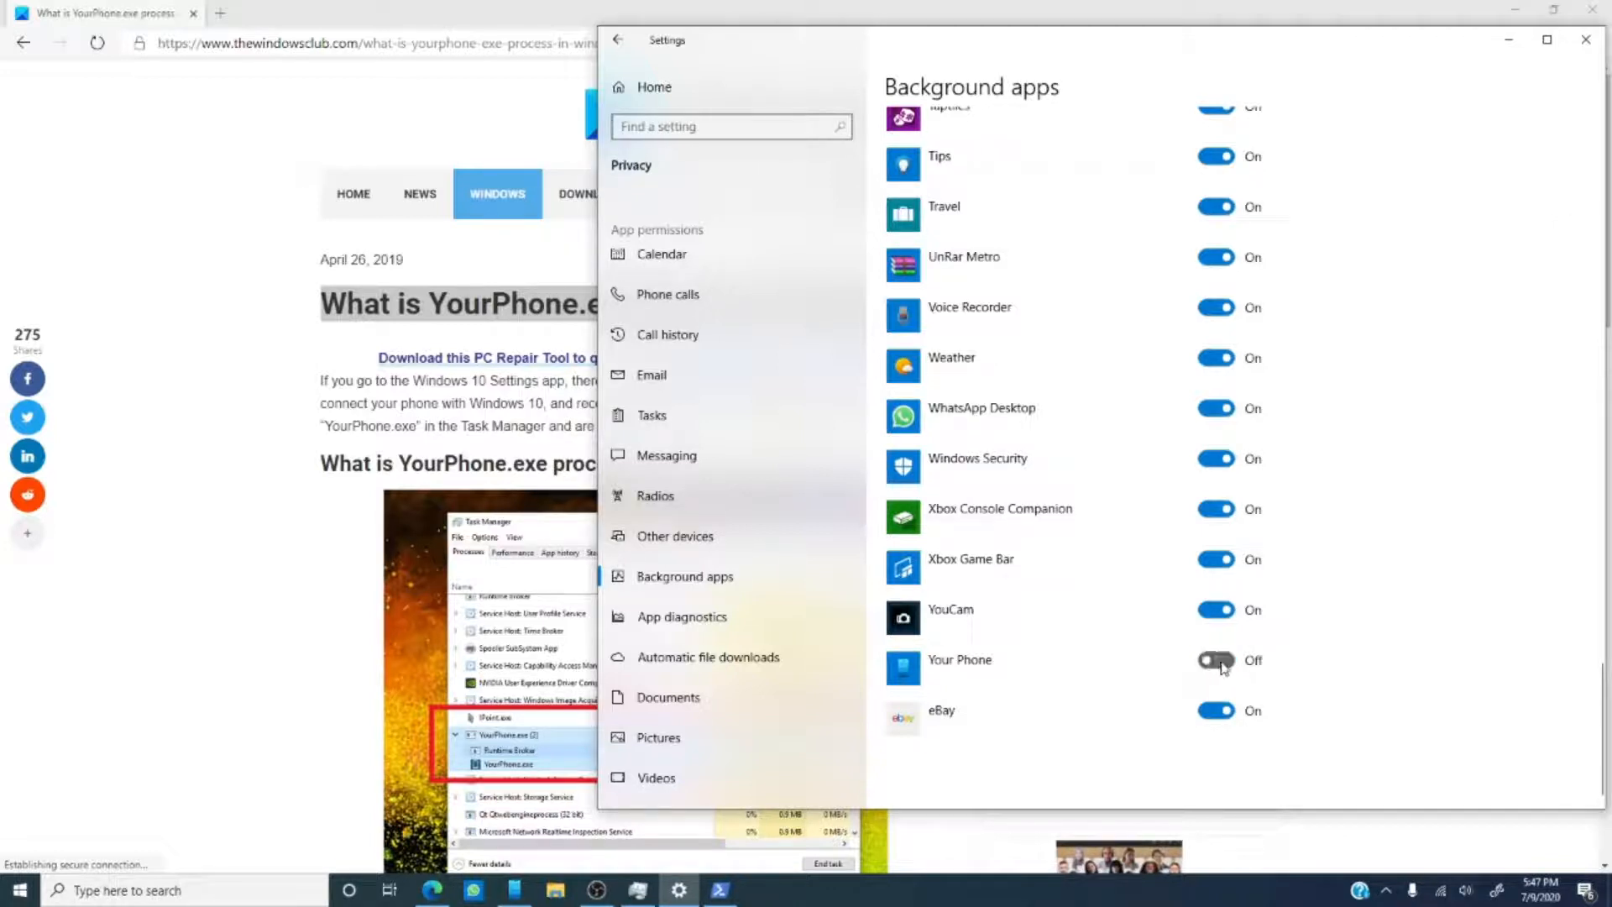
{"action": "left_click", "coordinate": [1214, 660]}
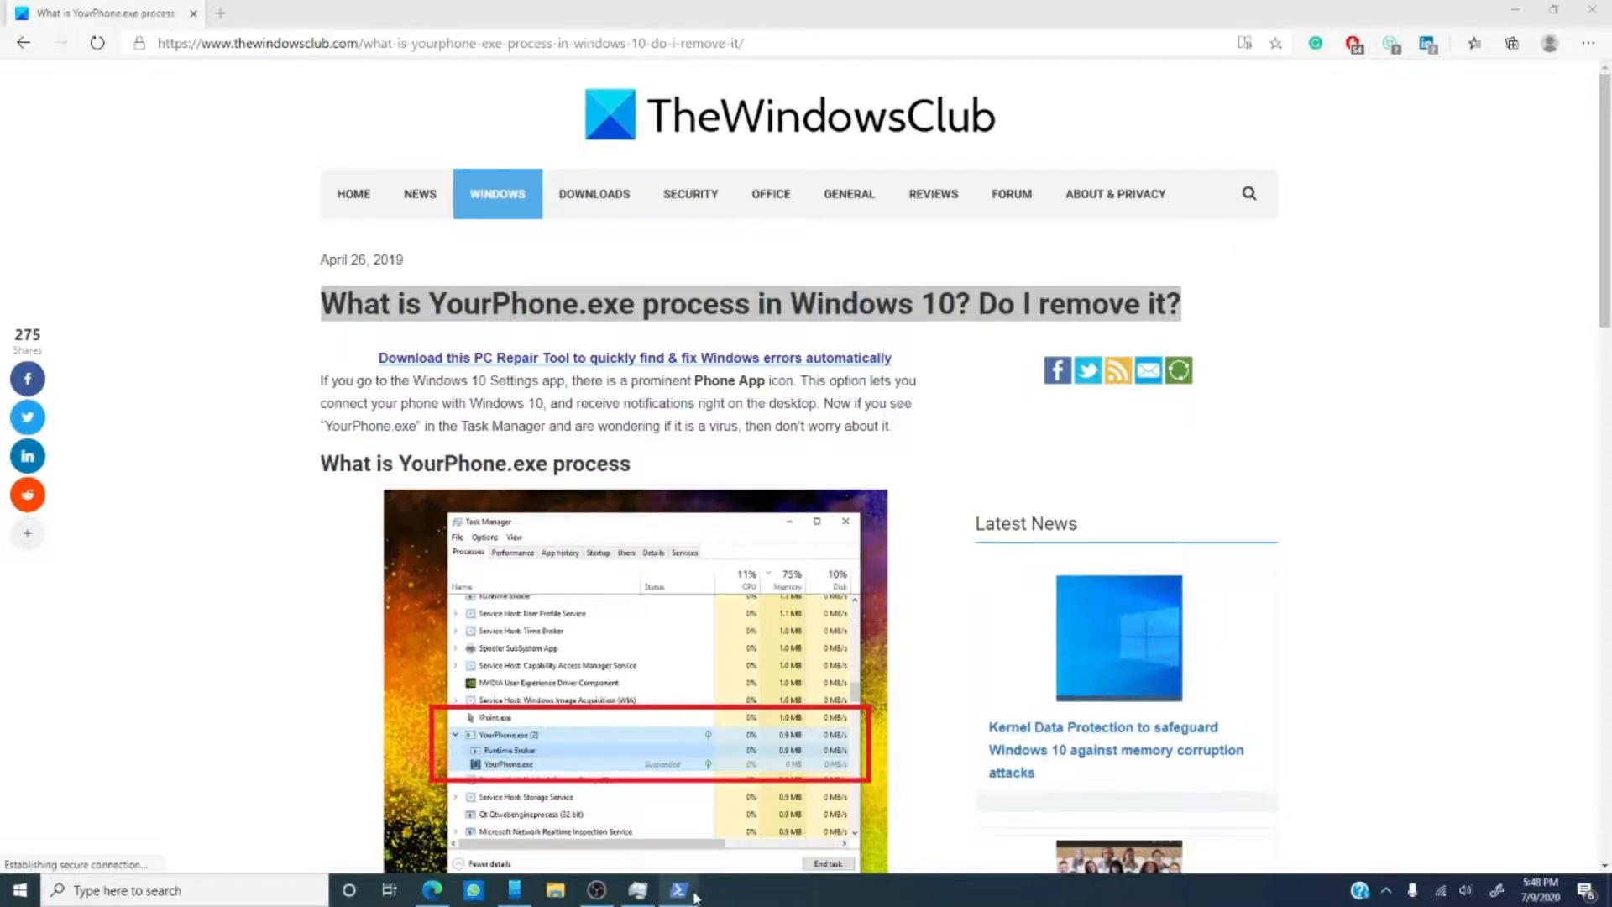
Launch Windows PowerShell from the taskbar over the YourPhone.exe article.
{"action": "left_click", "coordinate": [677, 890]}
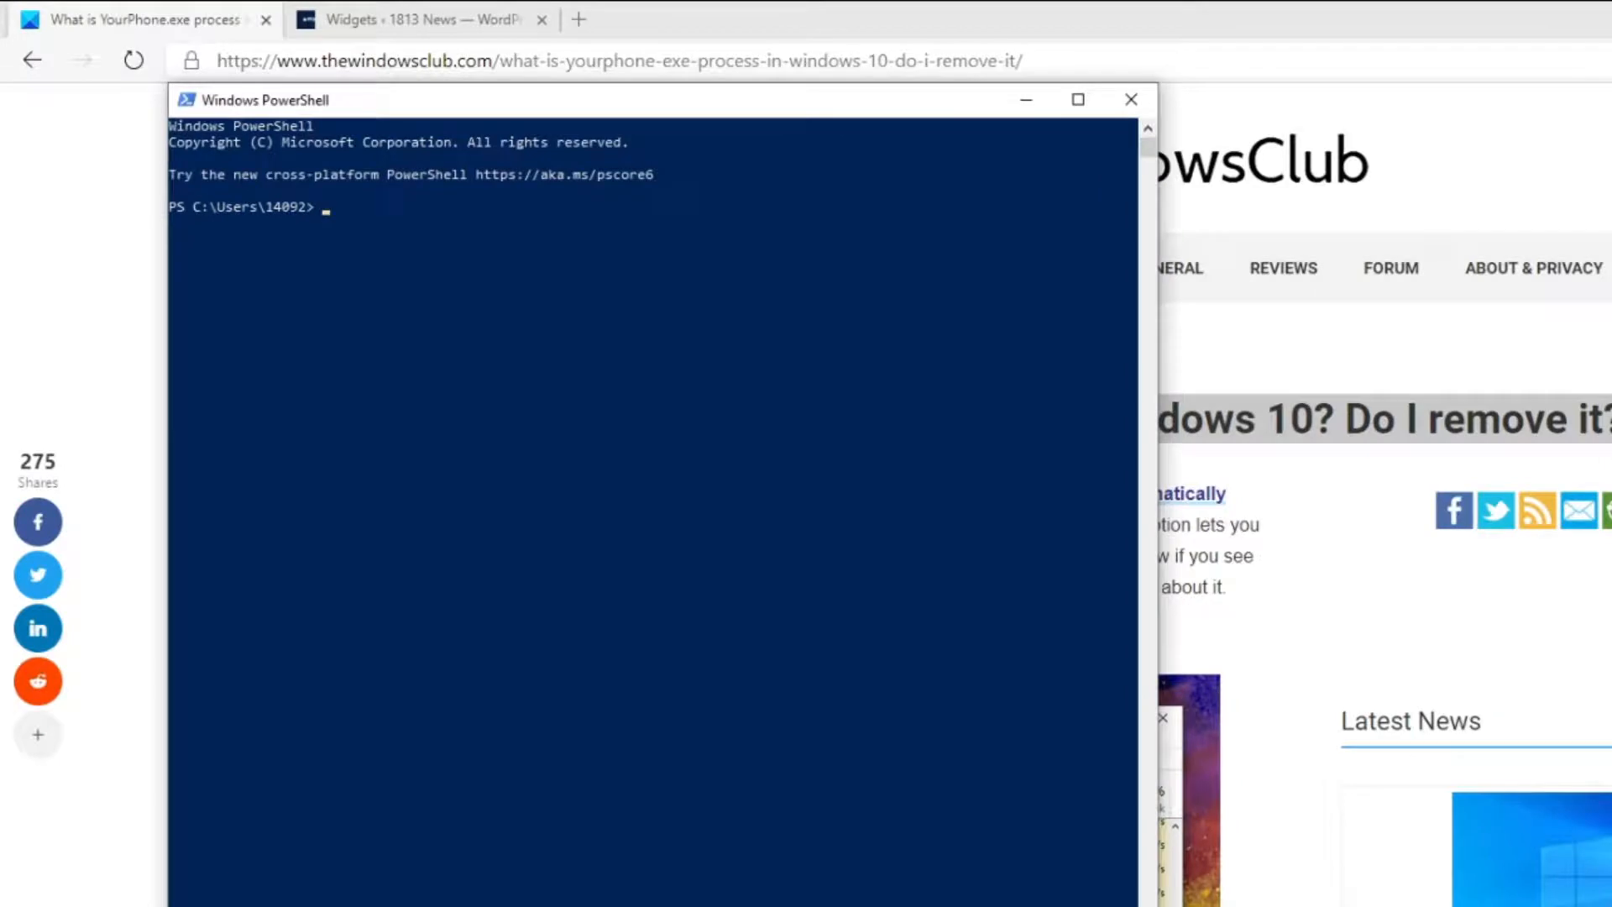
Enter the command Get-AppxPackage Microsoft.YourPhone -AllUsers at the PowerShell prompt without running it.
{"action": "type", "text": "GET-"}
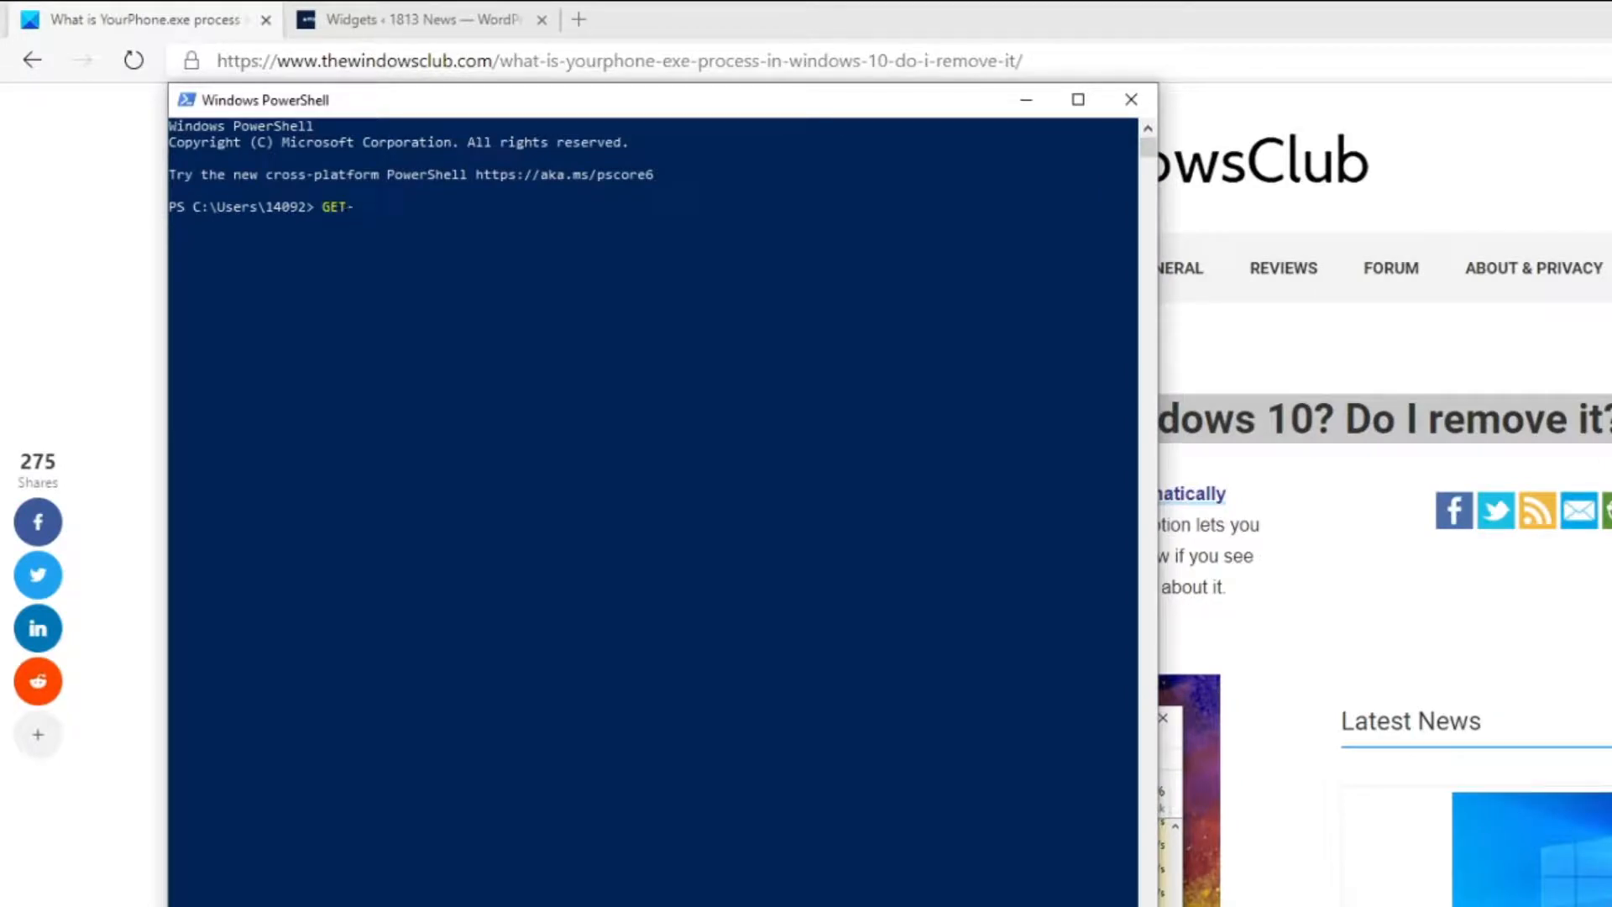
{"action": "type", "text": "APP"}
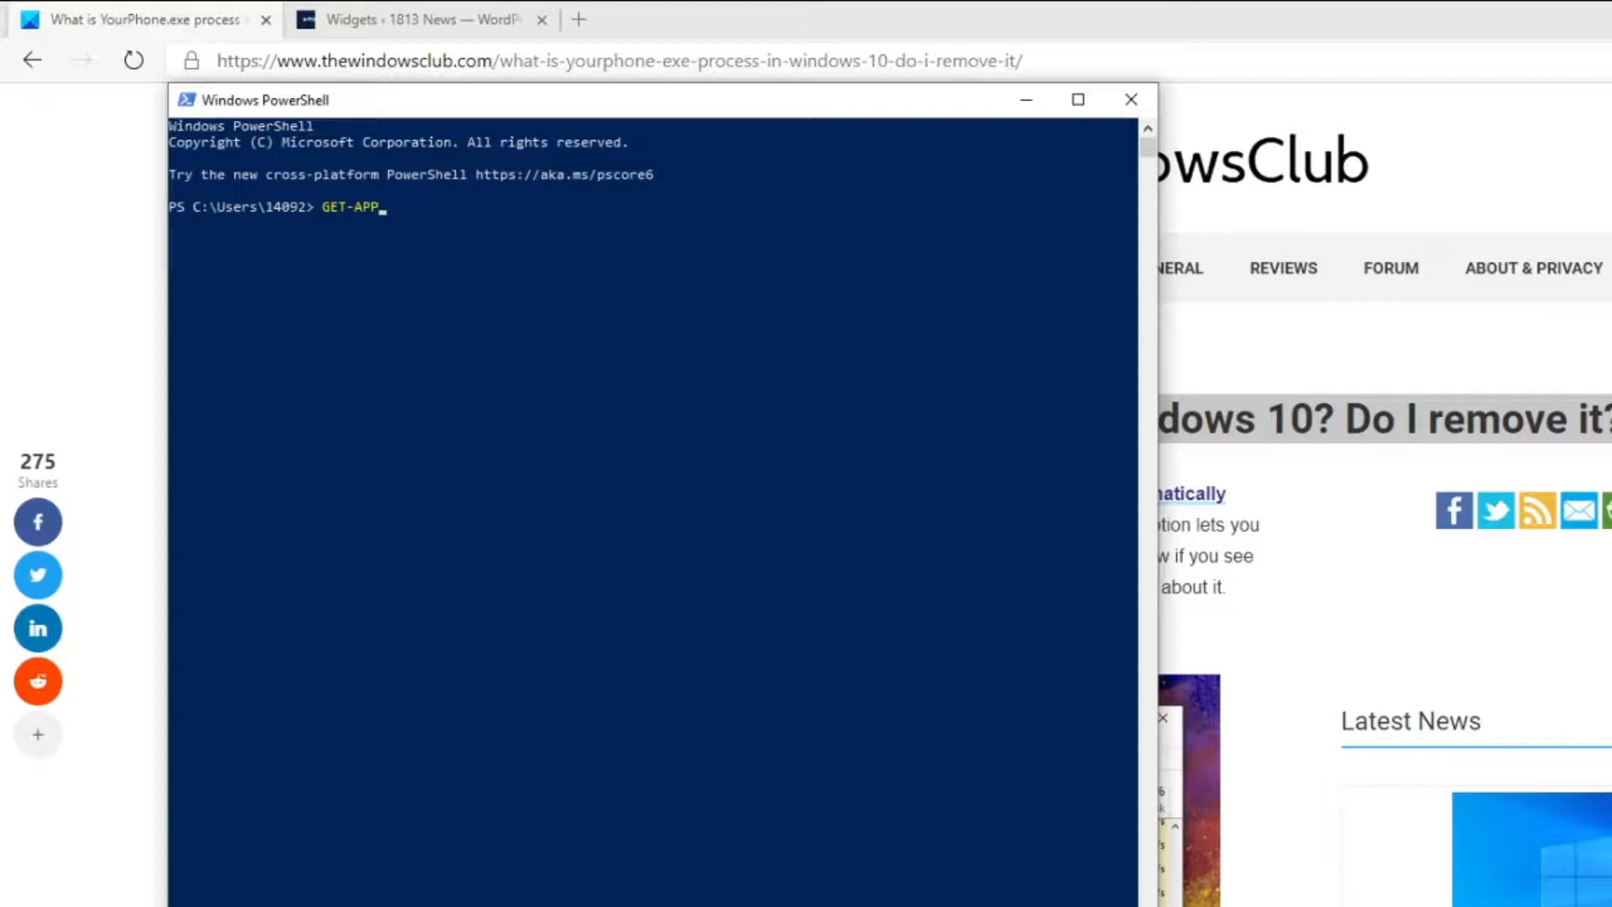
{"action": "type", "text": "XPAC"}
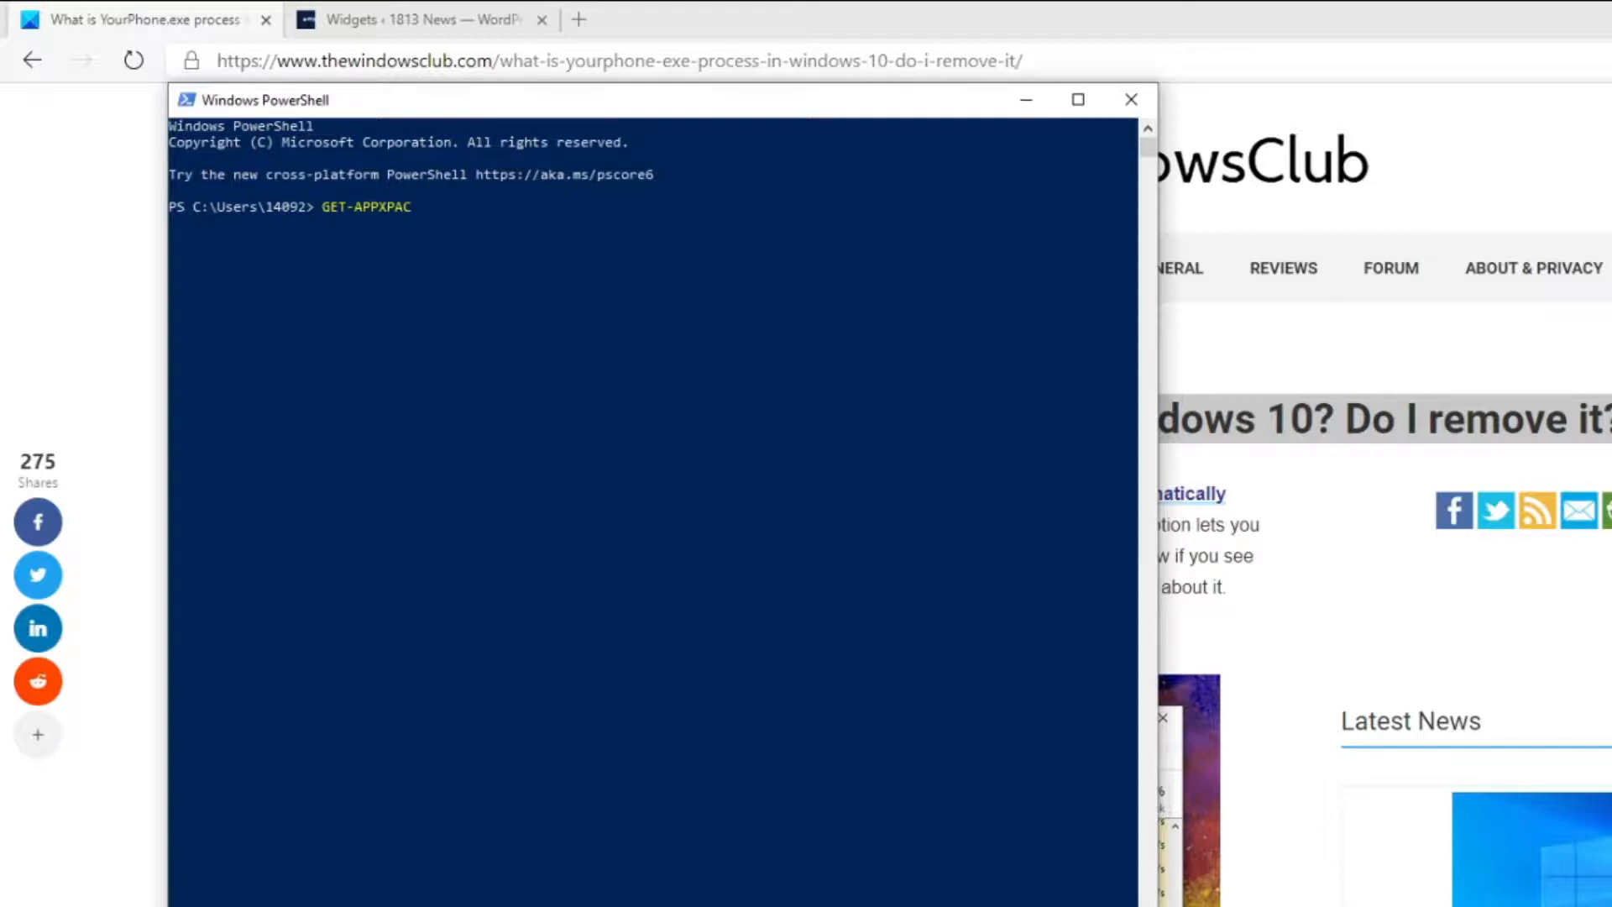
{"action": "type", "text": "KA"}
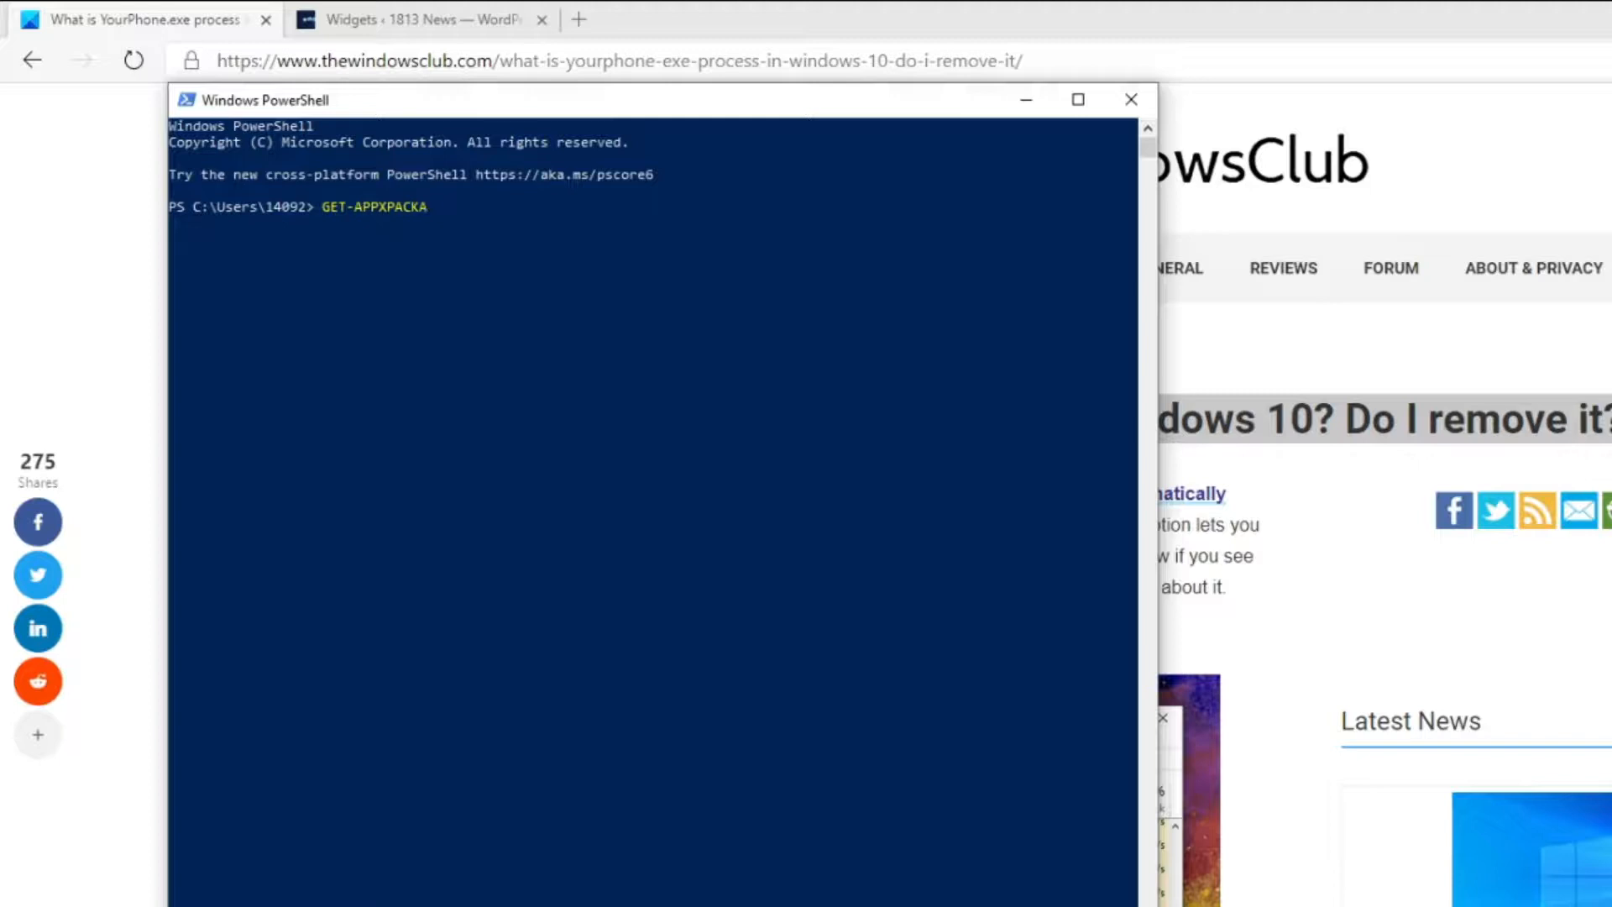
{"action": "type", "text": "GE"}
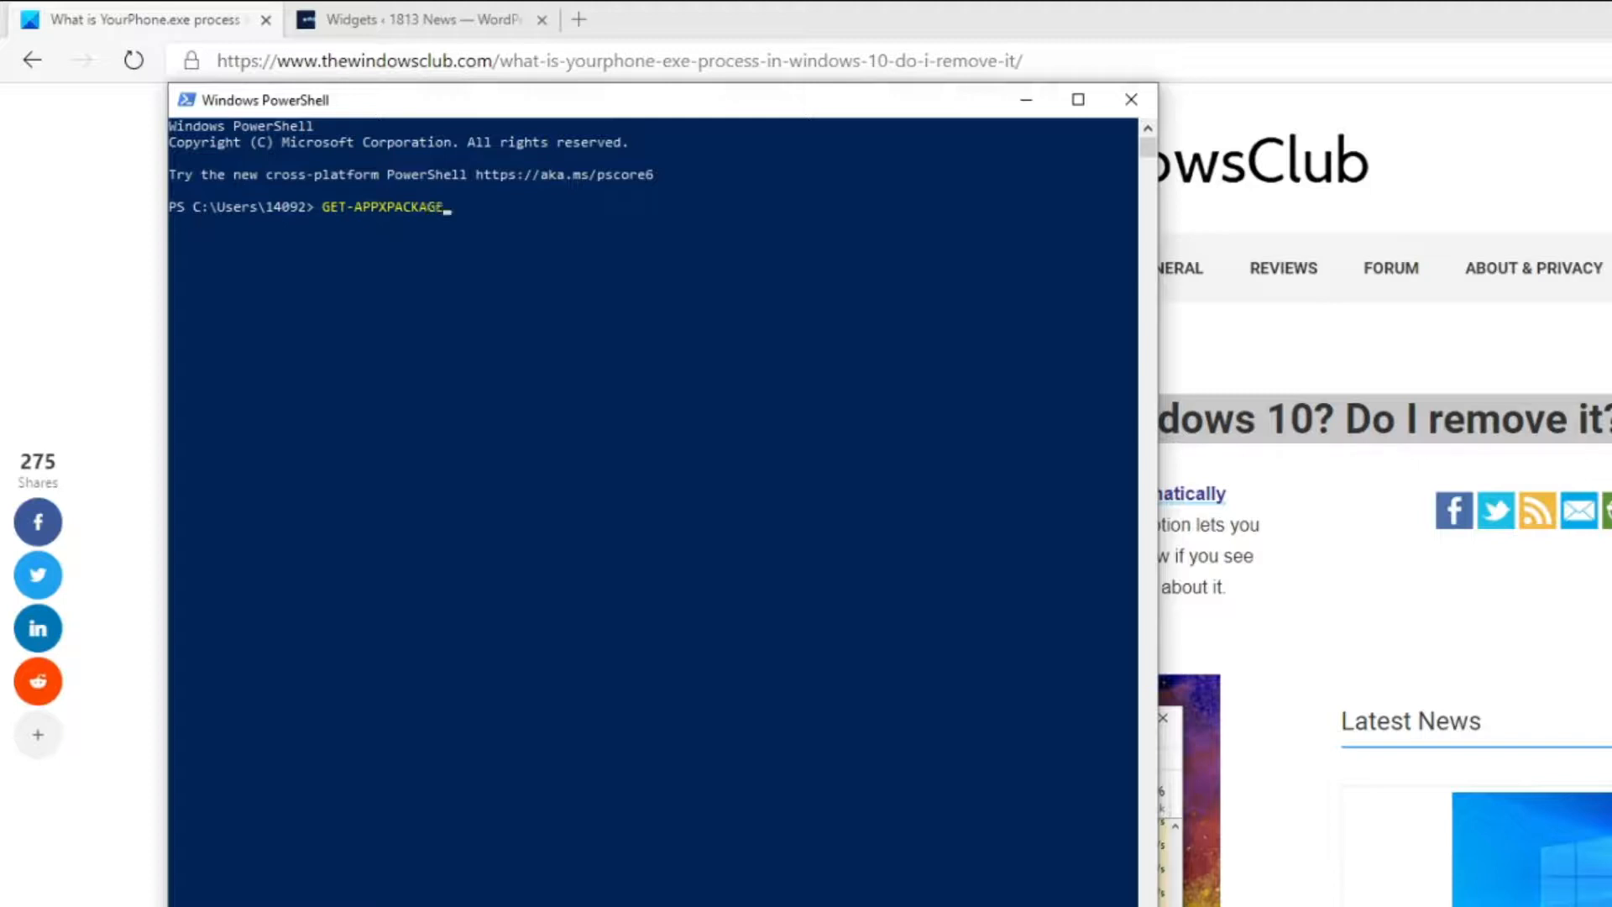
{"action": "type", "text": "MI"}
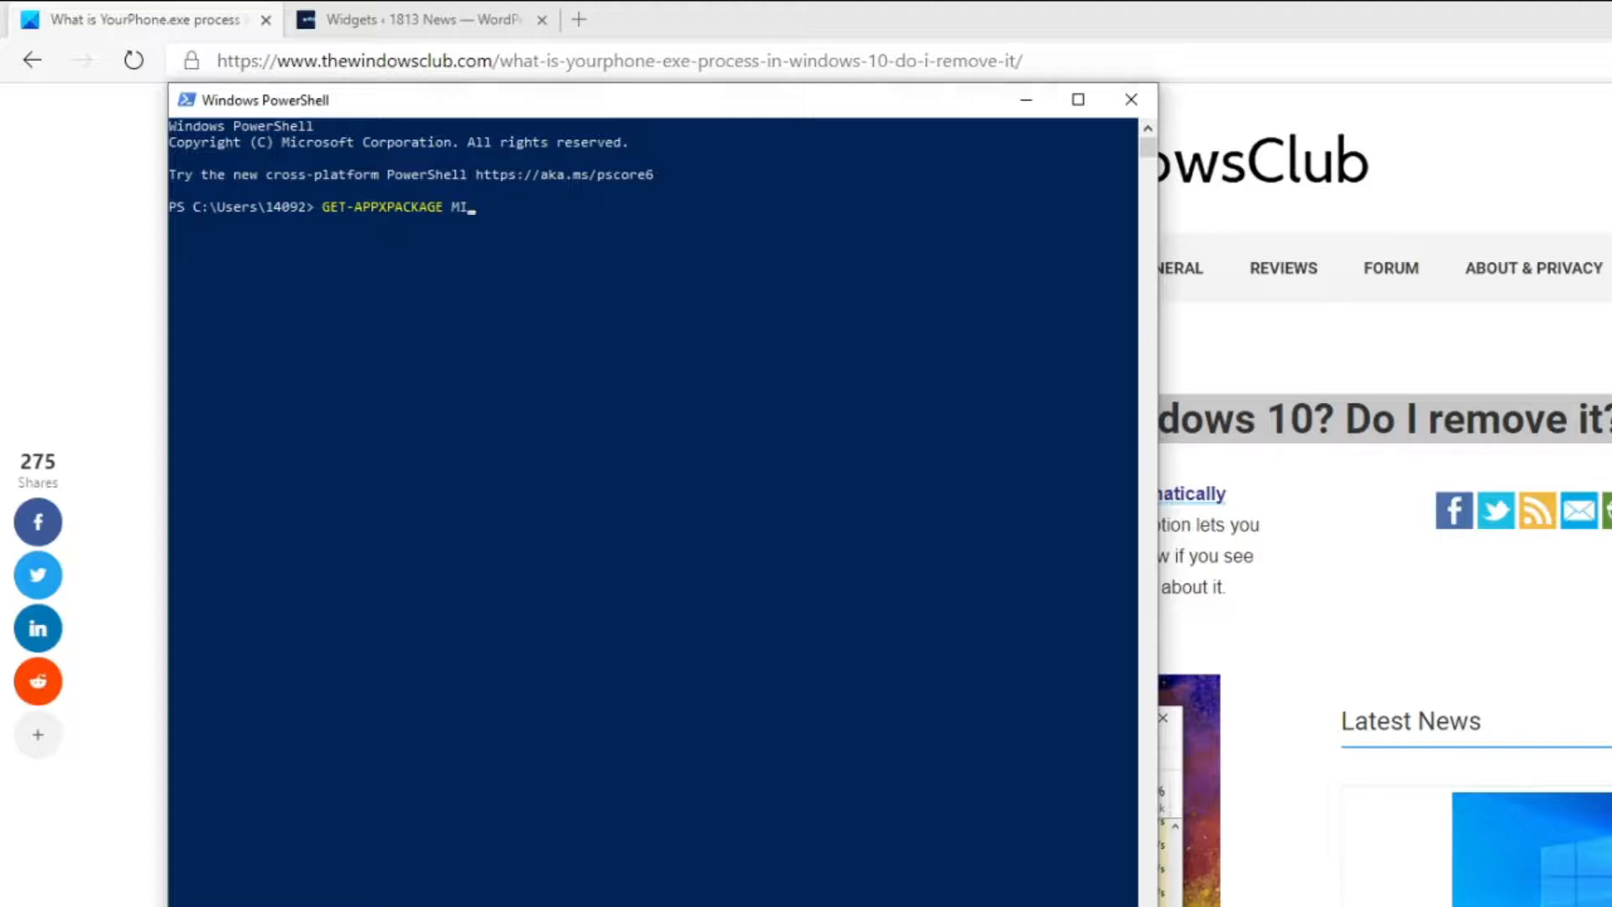
{"action": "type", "text": "CROS"}
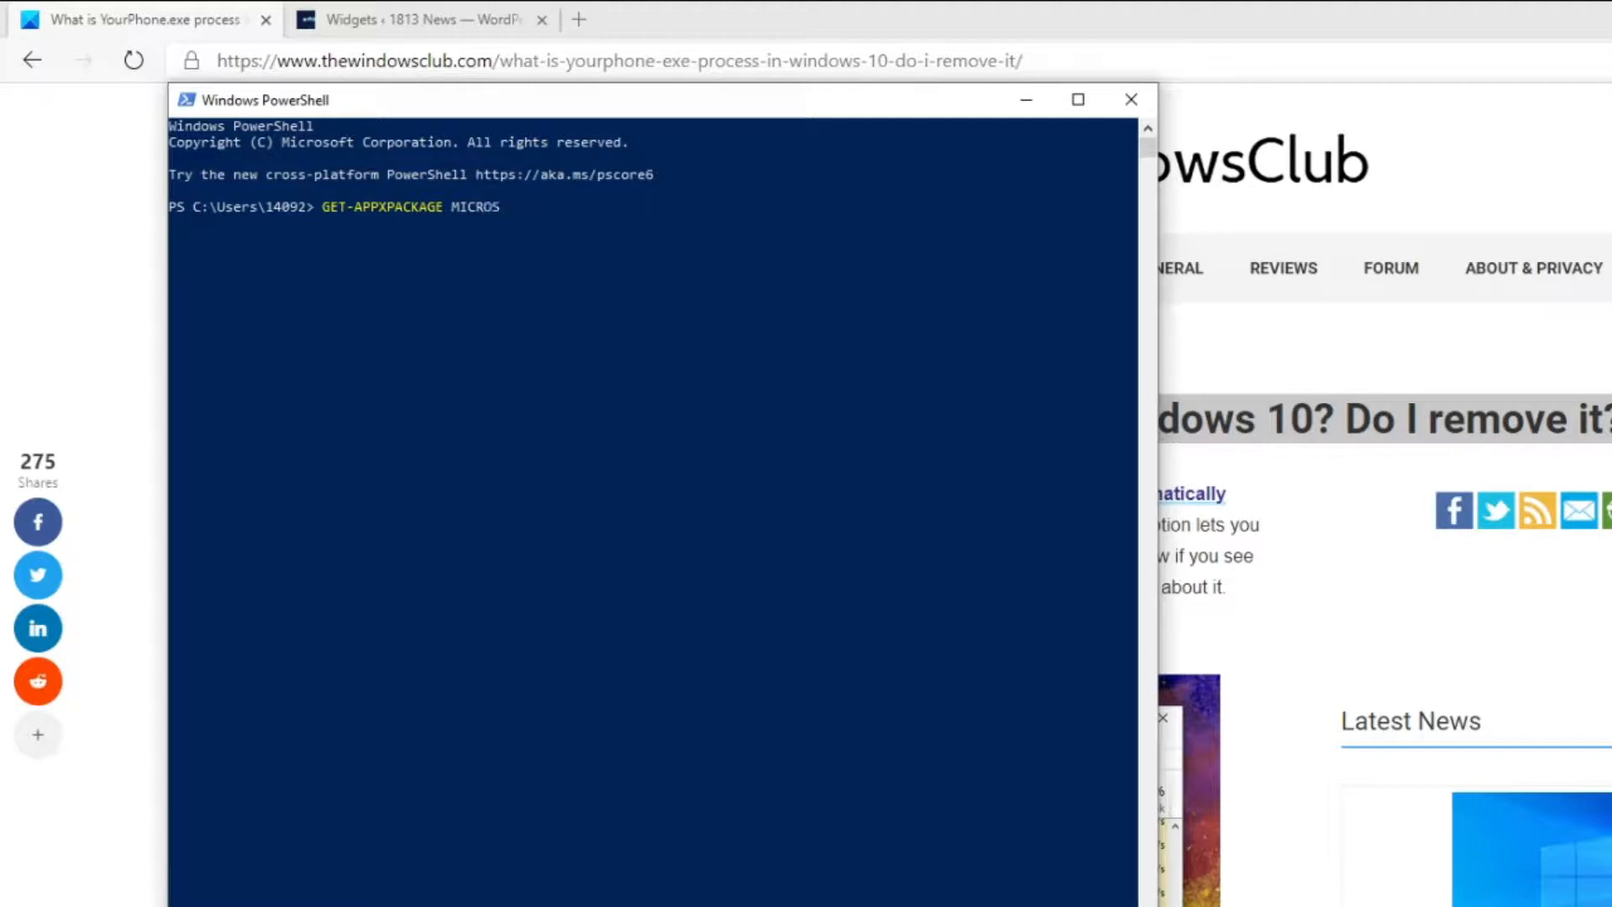
{"action": "type", "text": "OFT"}
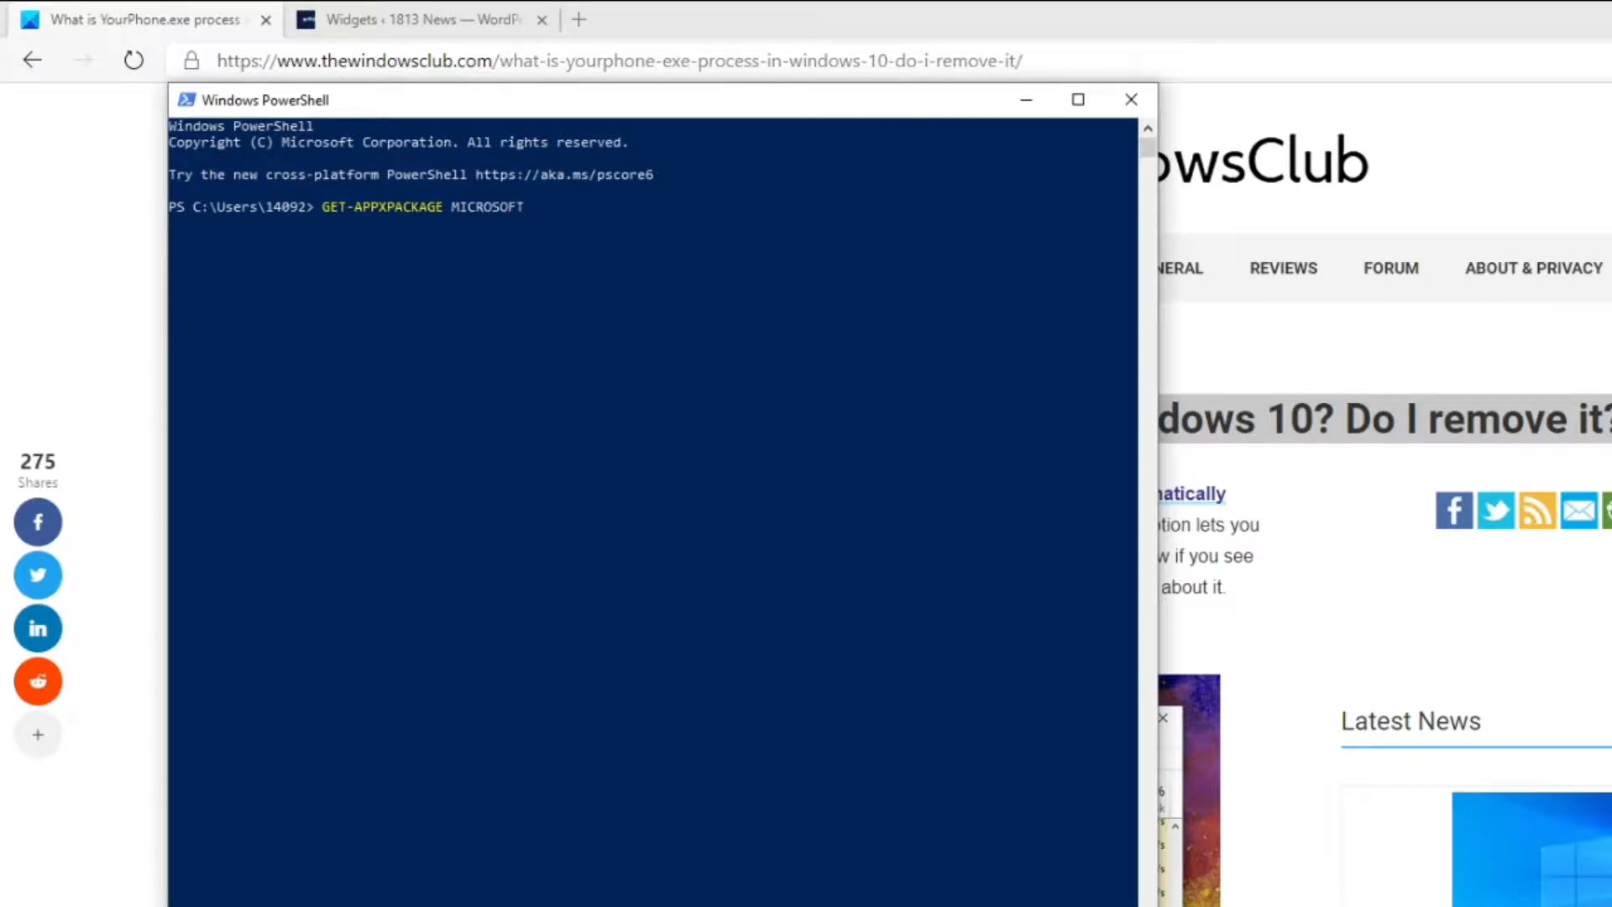
{"action": "type", "text": ".YOU"}
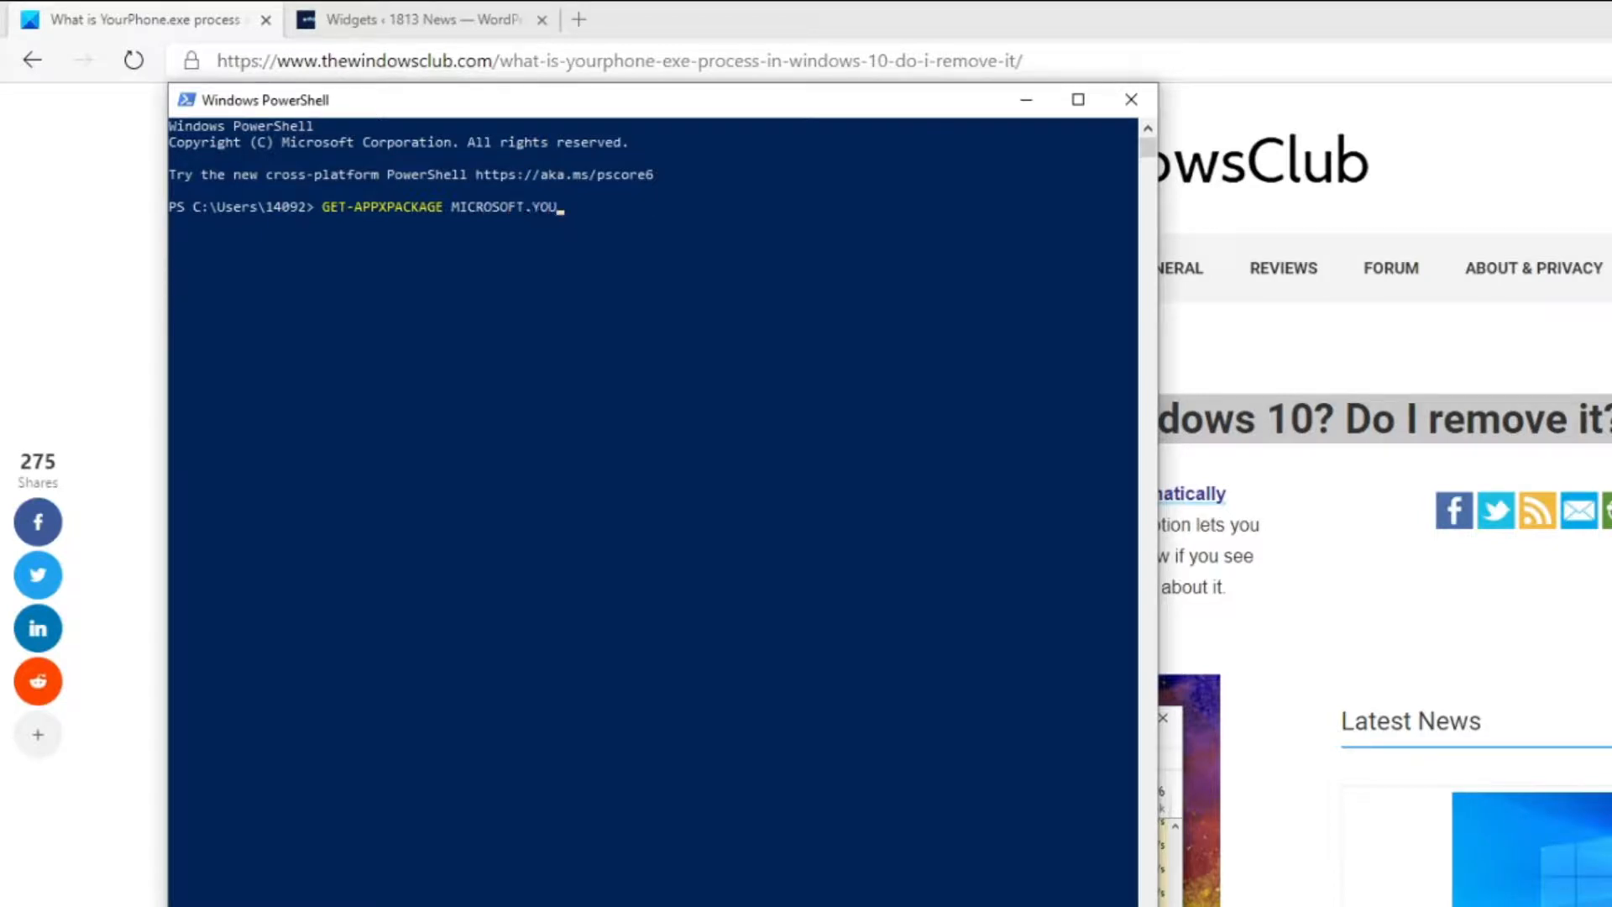
{"action": "type", "text": "PHONE"}
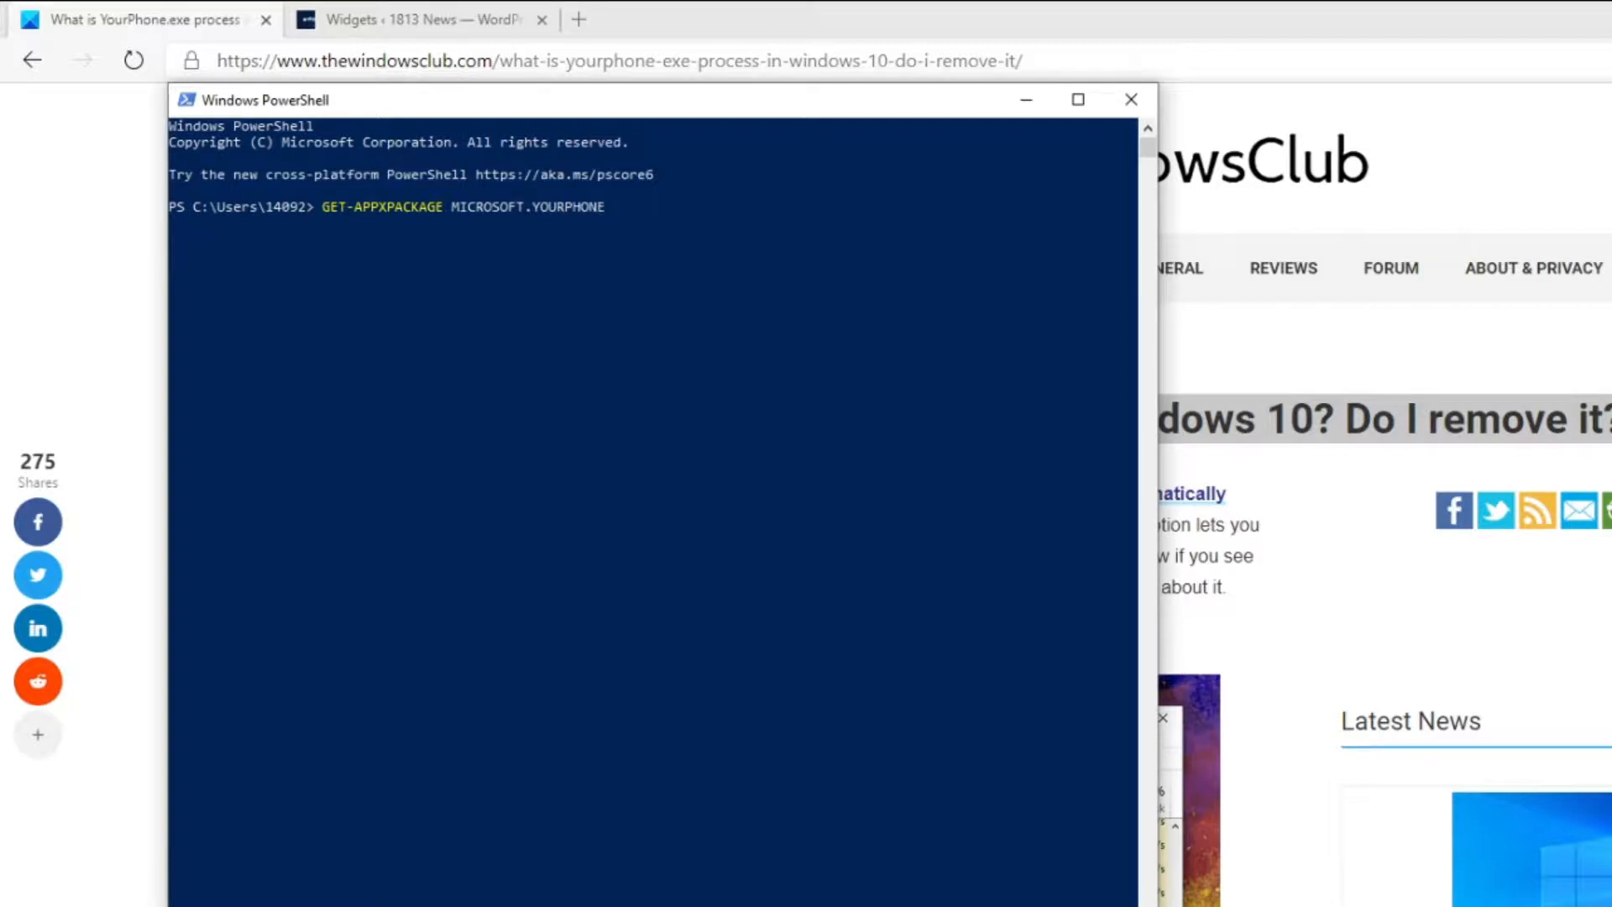
{"action": "type", "text": "-AL"}
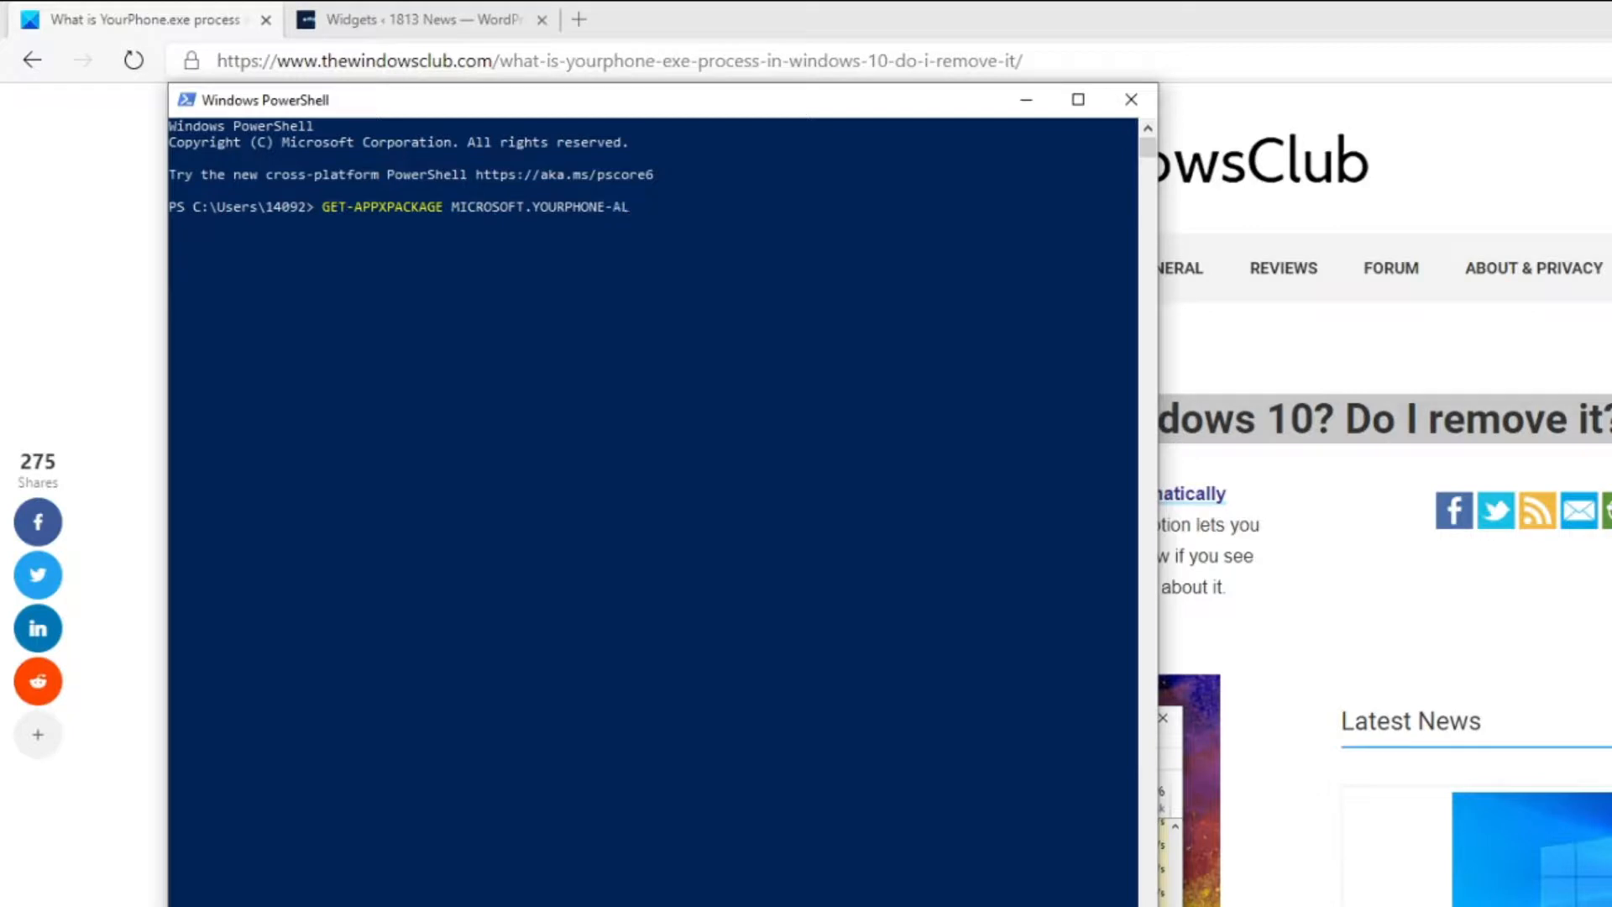
{"action": "type", "text": "L"}
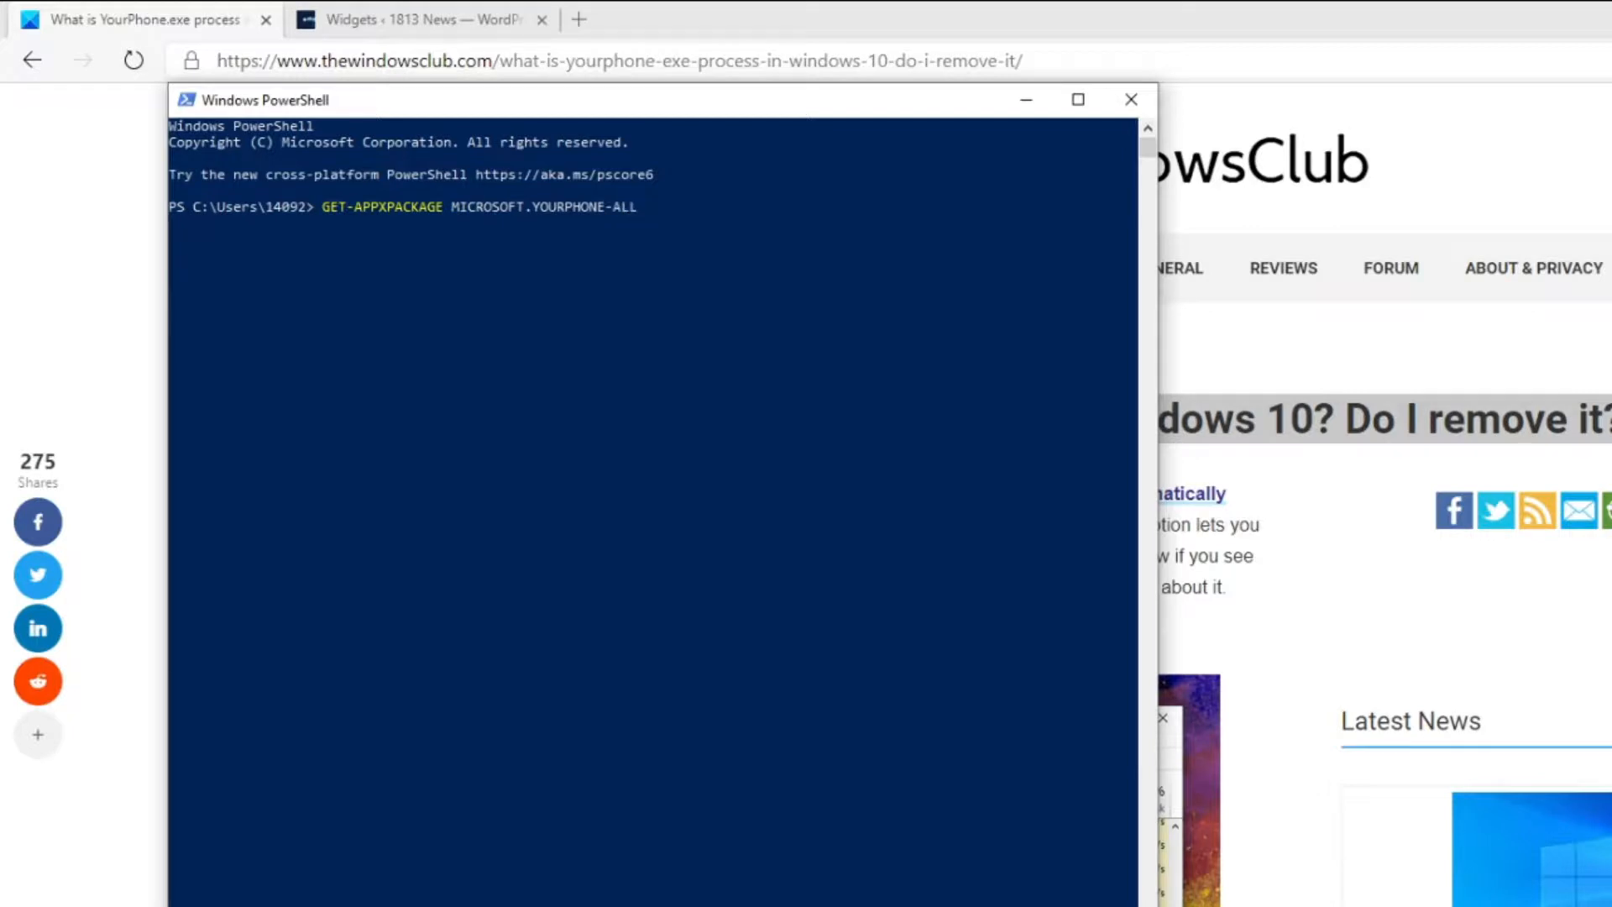
{"action": "type", "text": "USERS"}
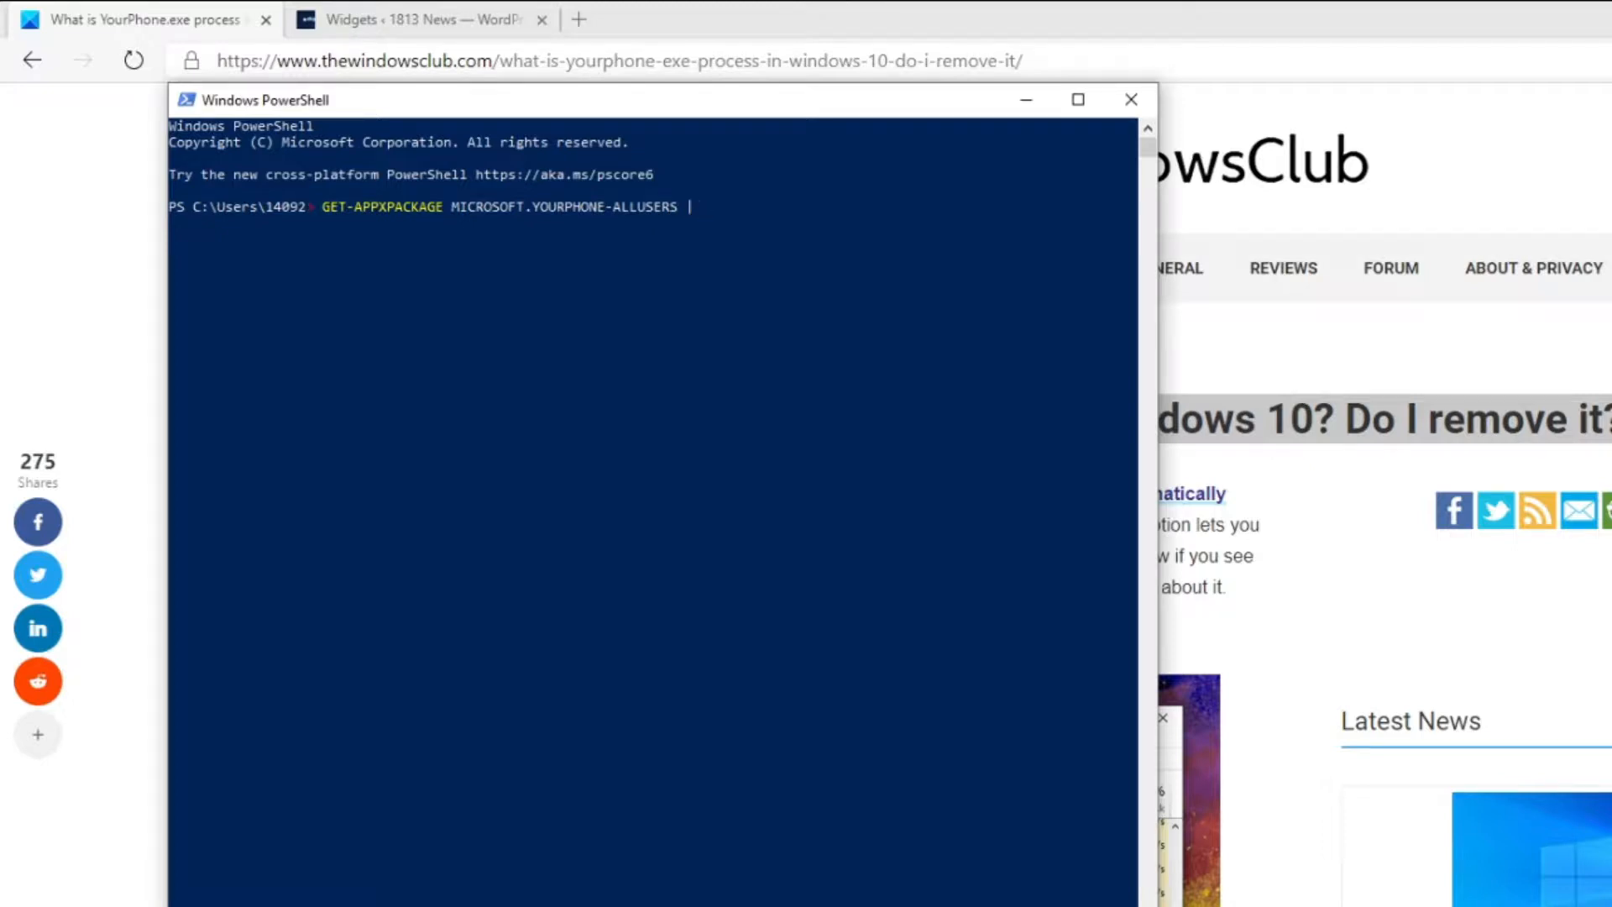
Append Remove-AppxPackage to the command so the Your Phone package pipes into removal.
{"action": "type", "text": "REMOV"}
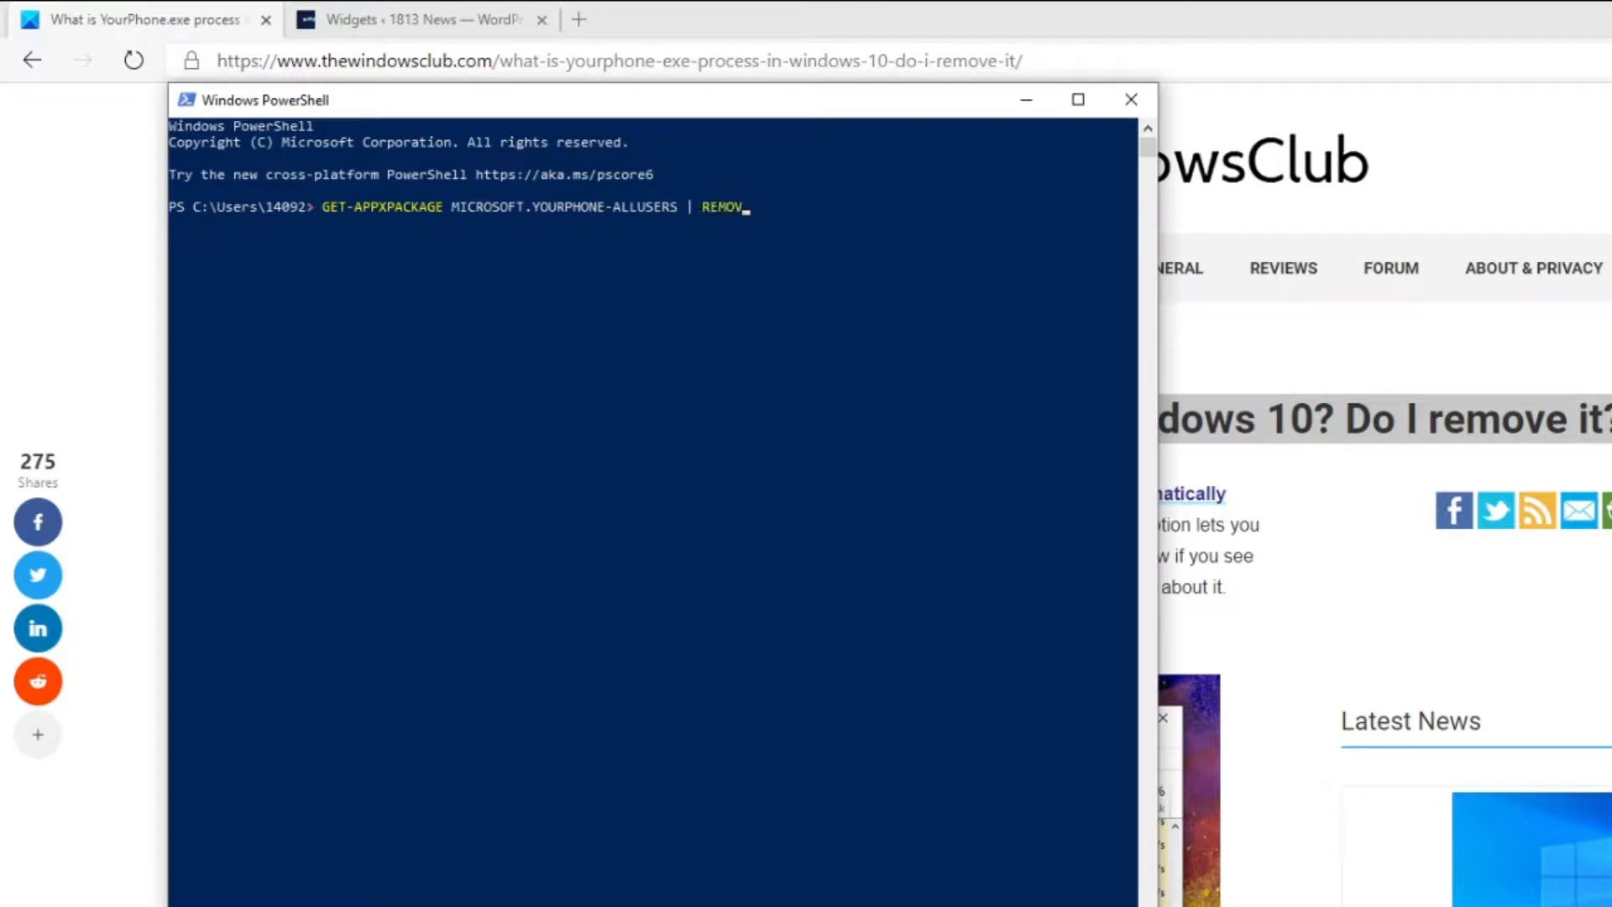
{"action": "type", "text": "E"}
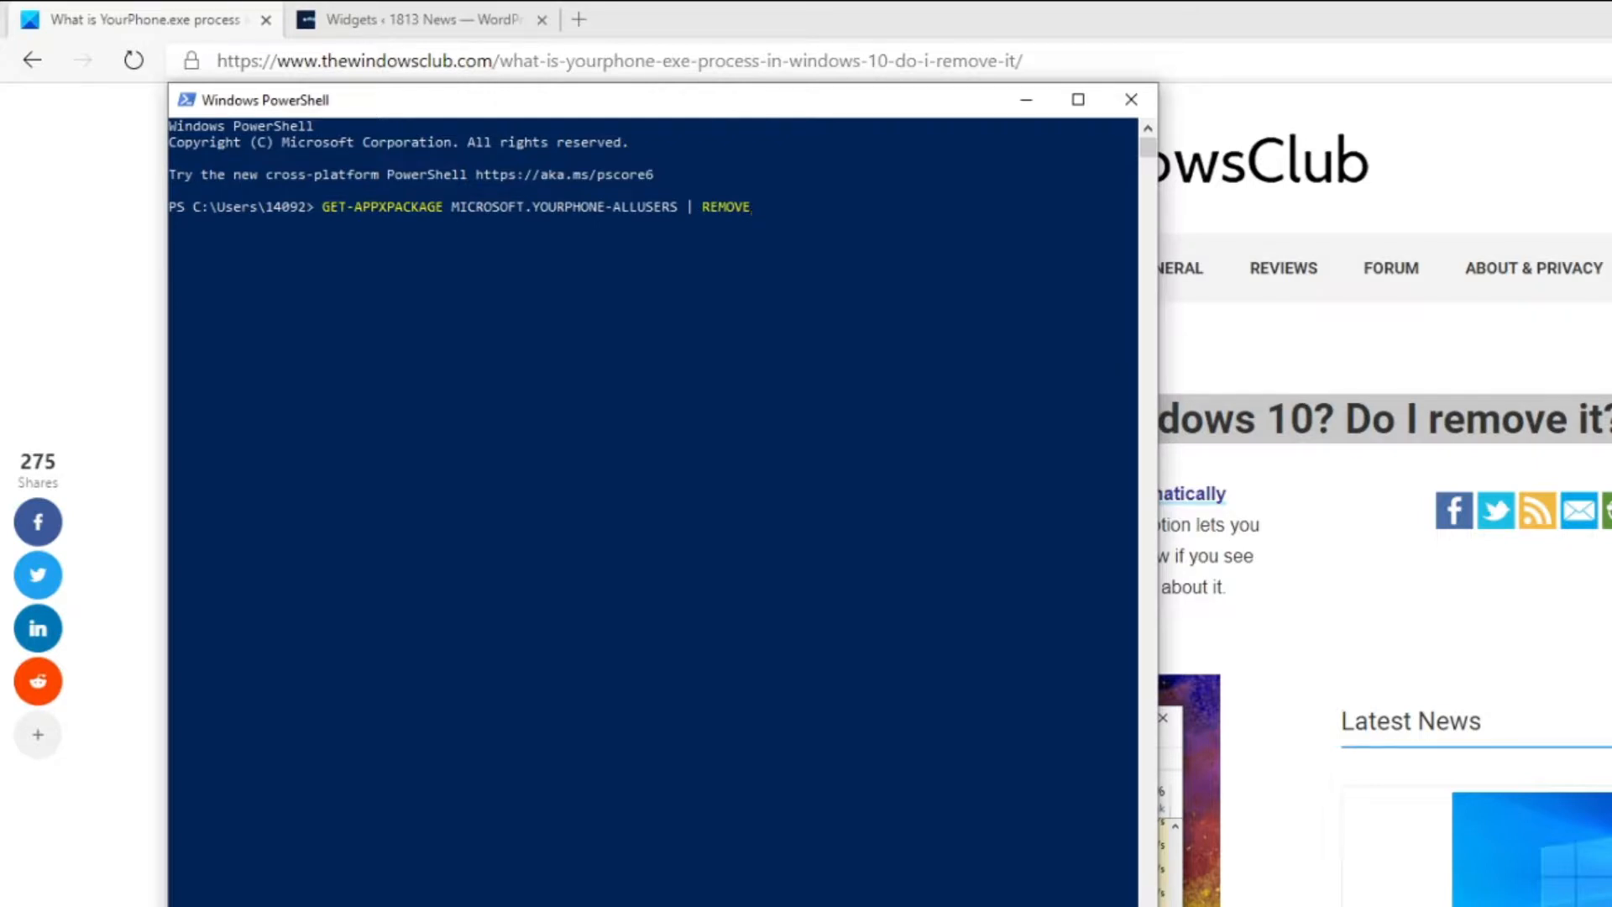
{"action": "type", "text": "-A"}
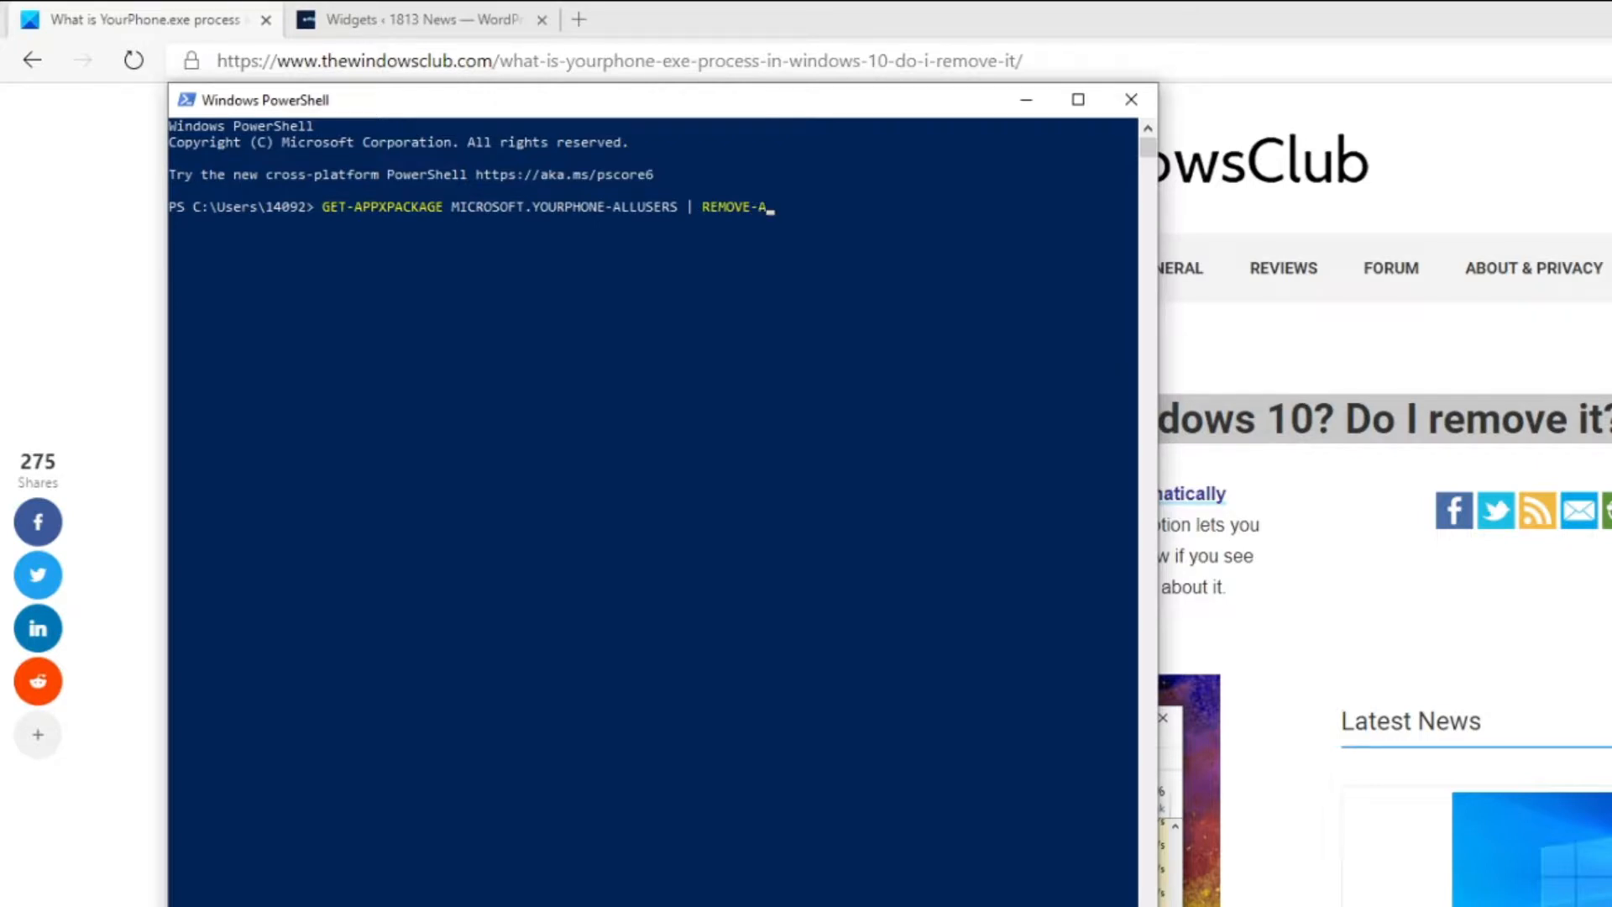
{"action": "type", "text": "PPX"}
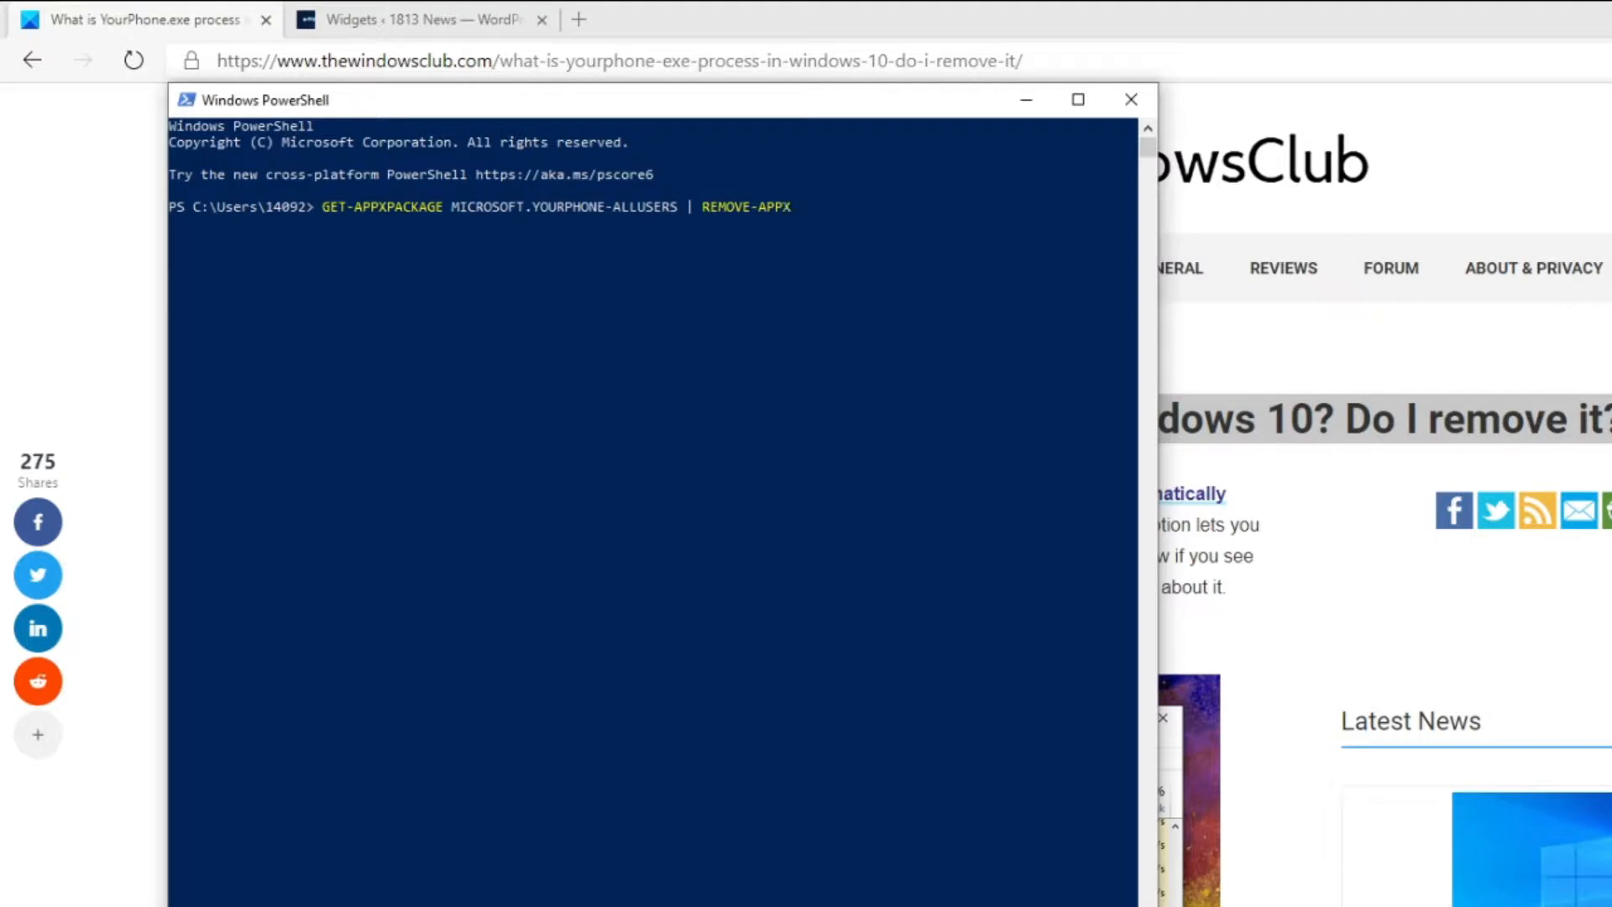
{"action": "type", "text": "A"}
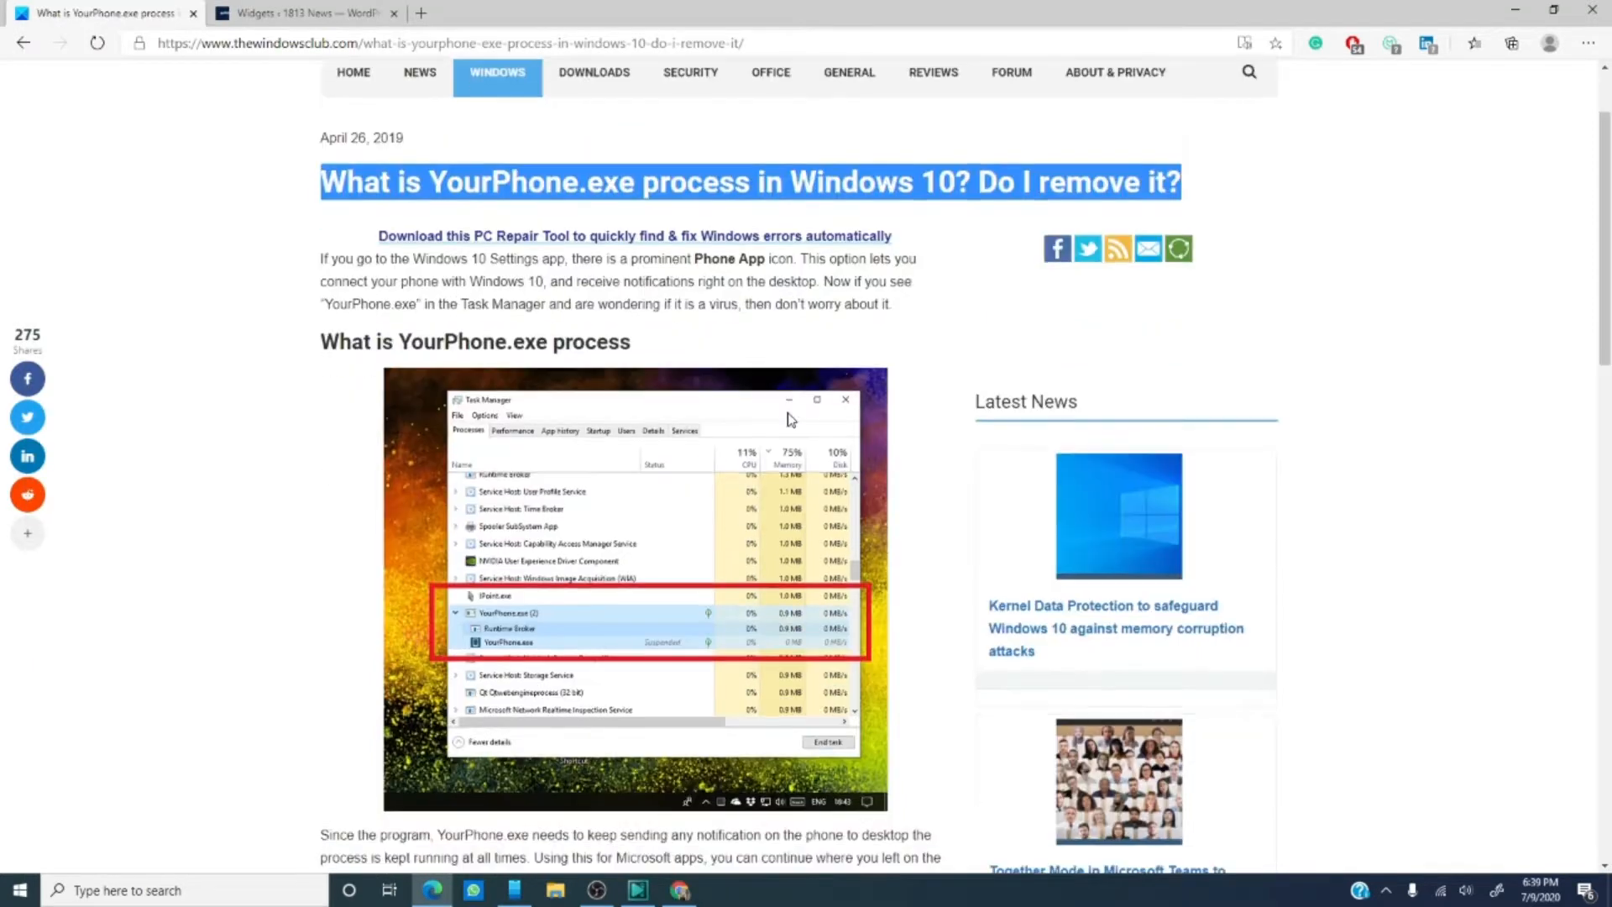
{"action": "scroll", "scroll_direction": "down", "scroll_amount": 3}
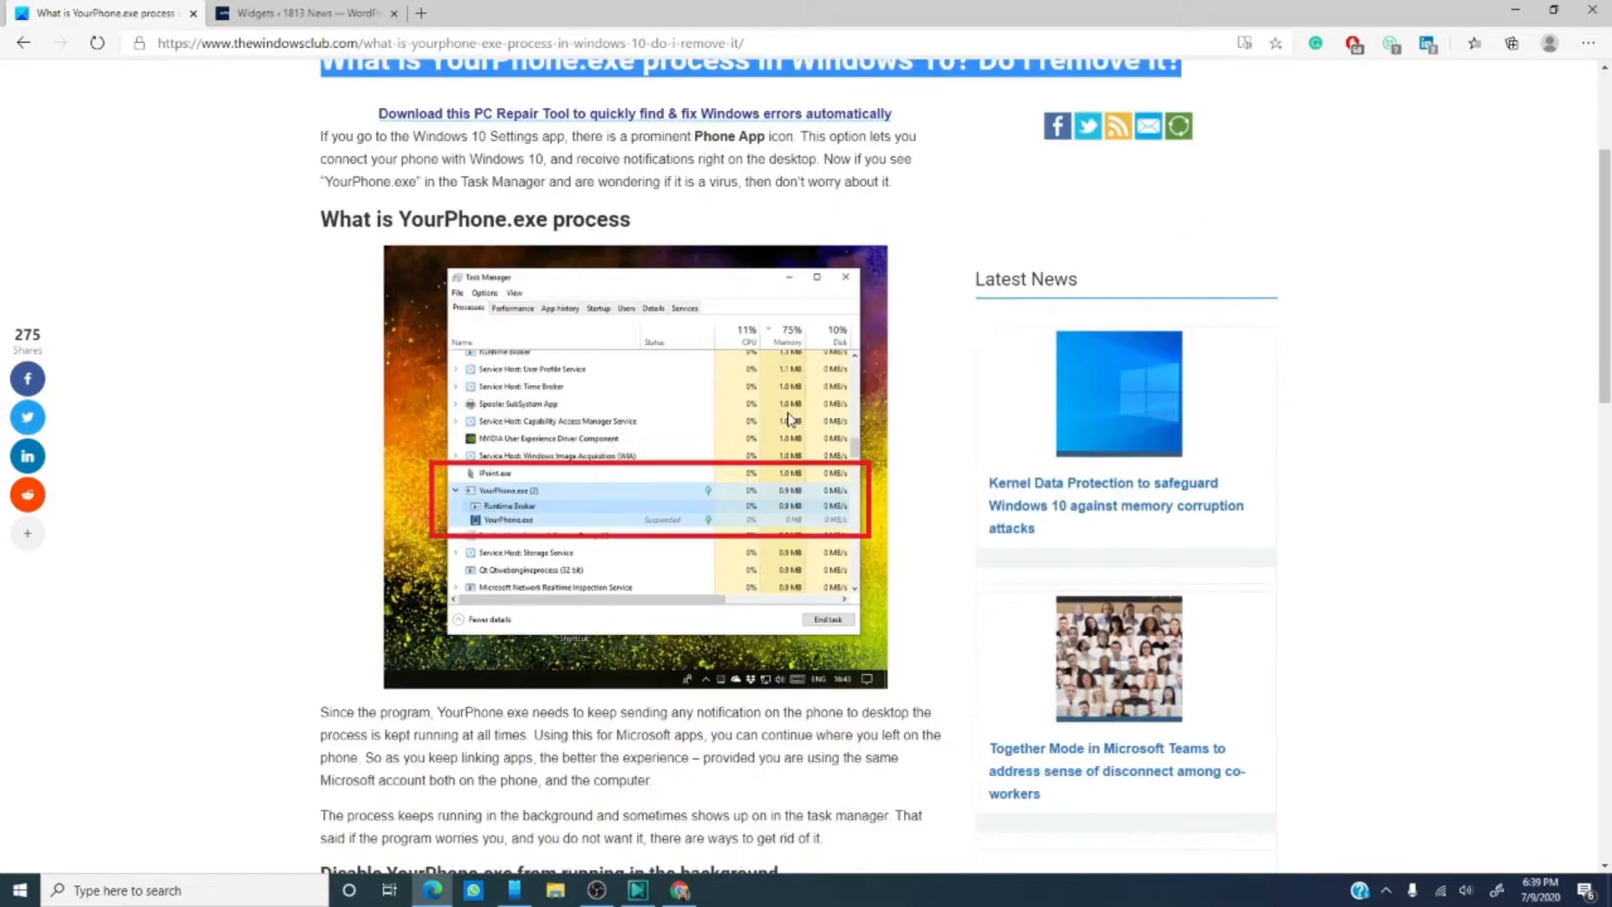